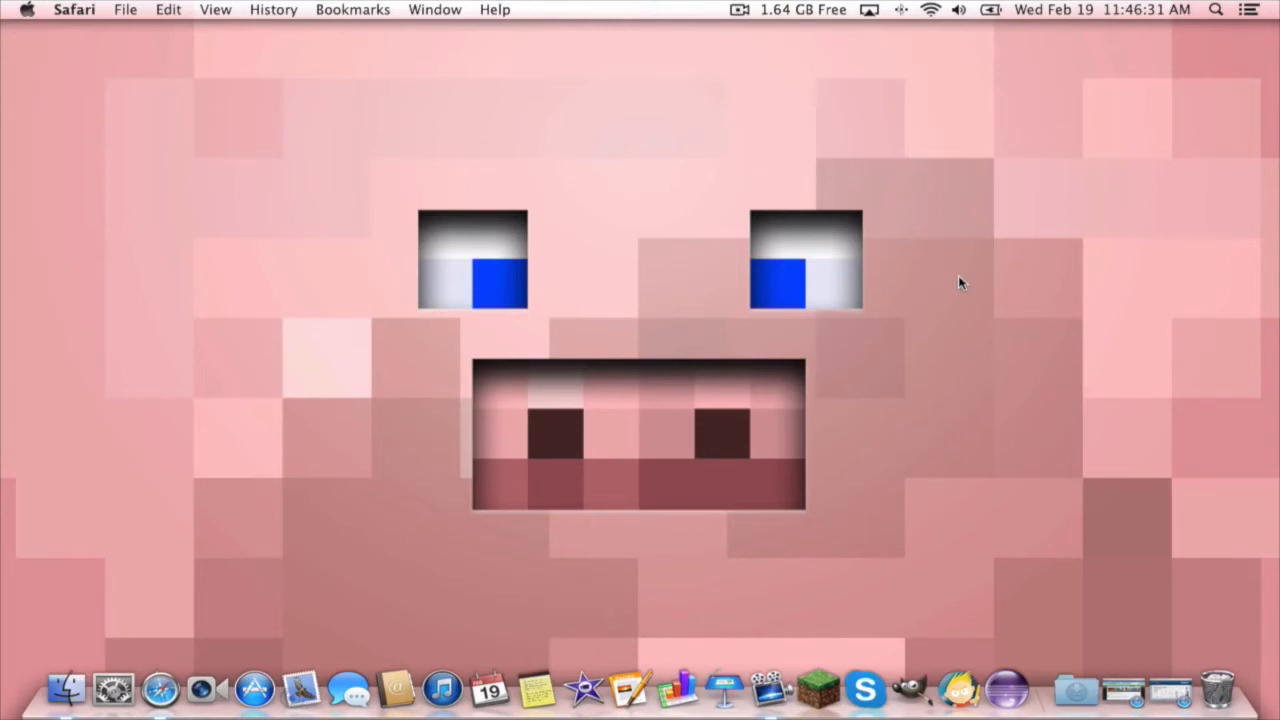
mouse_move(952, 288)
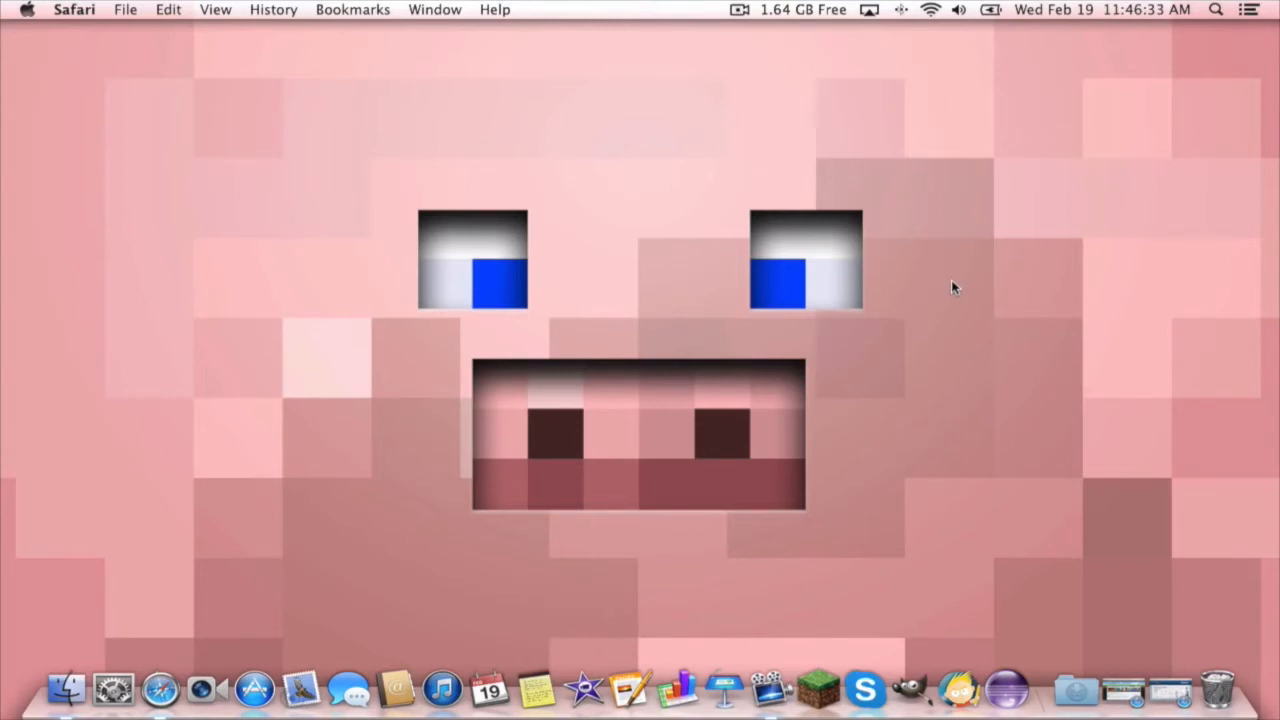
mouse_move(958, 286)
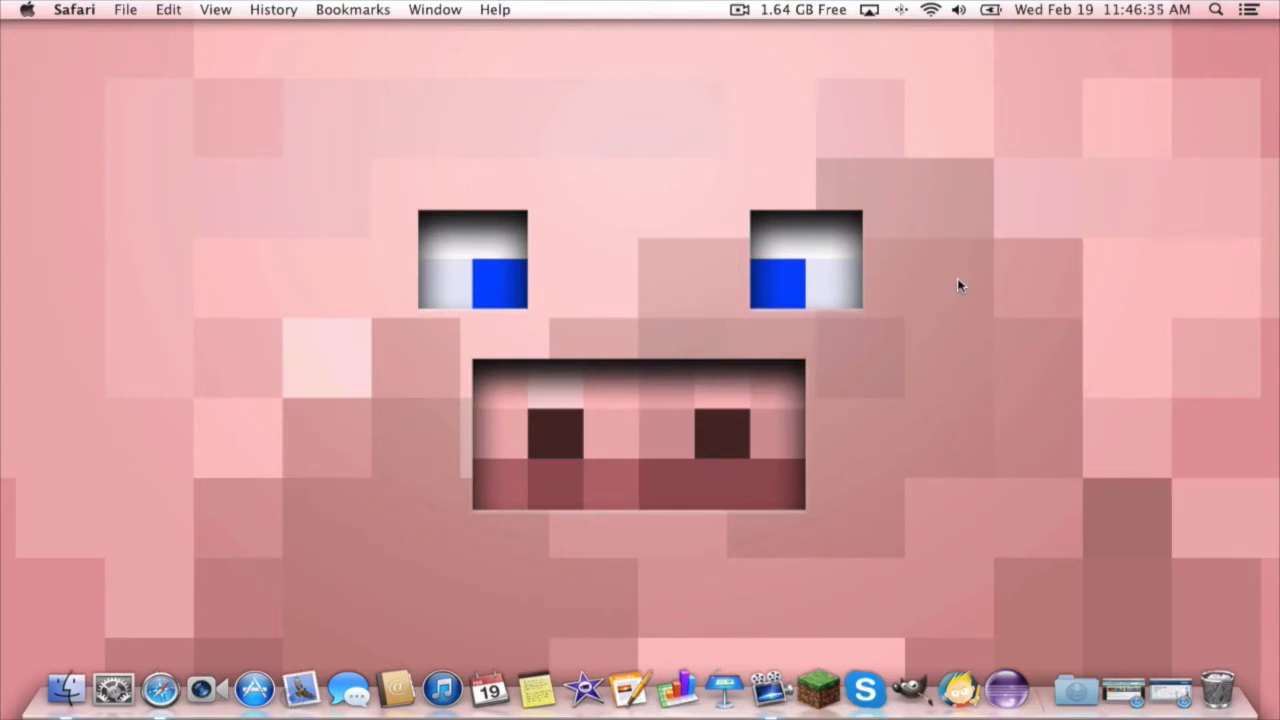
mouse_move(936, 298)
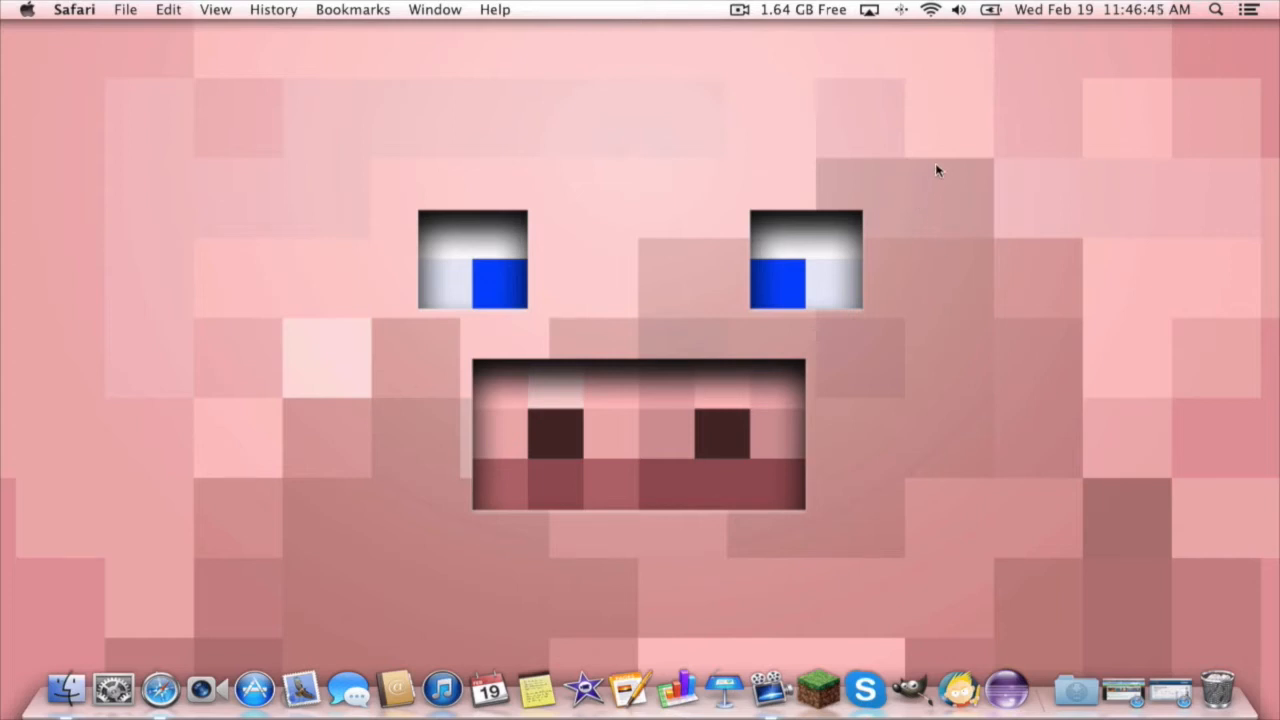
mouse_move(952, 244)
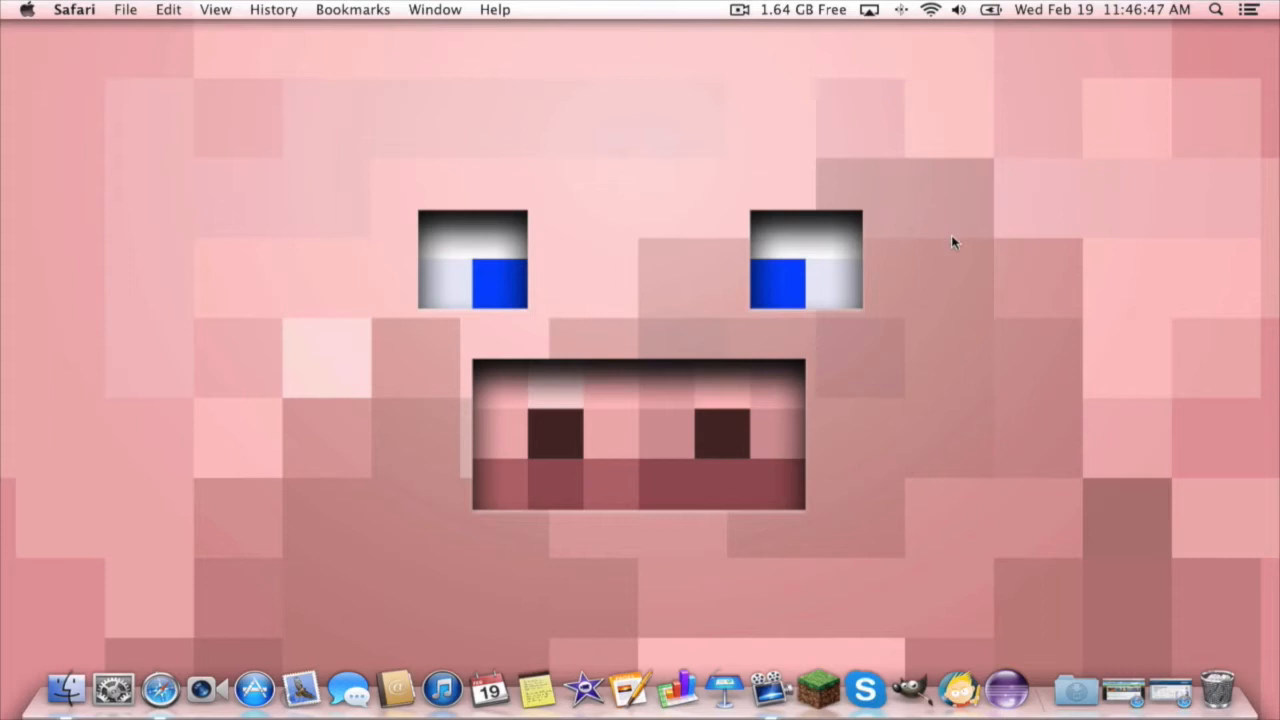
mouse_move(918, 210)
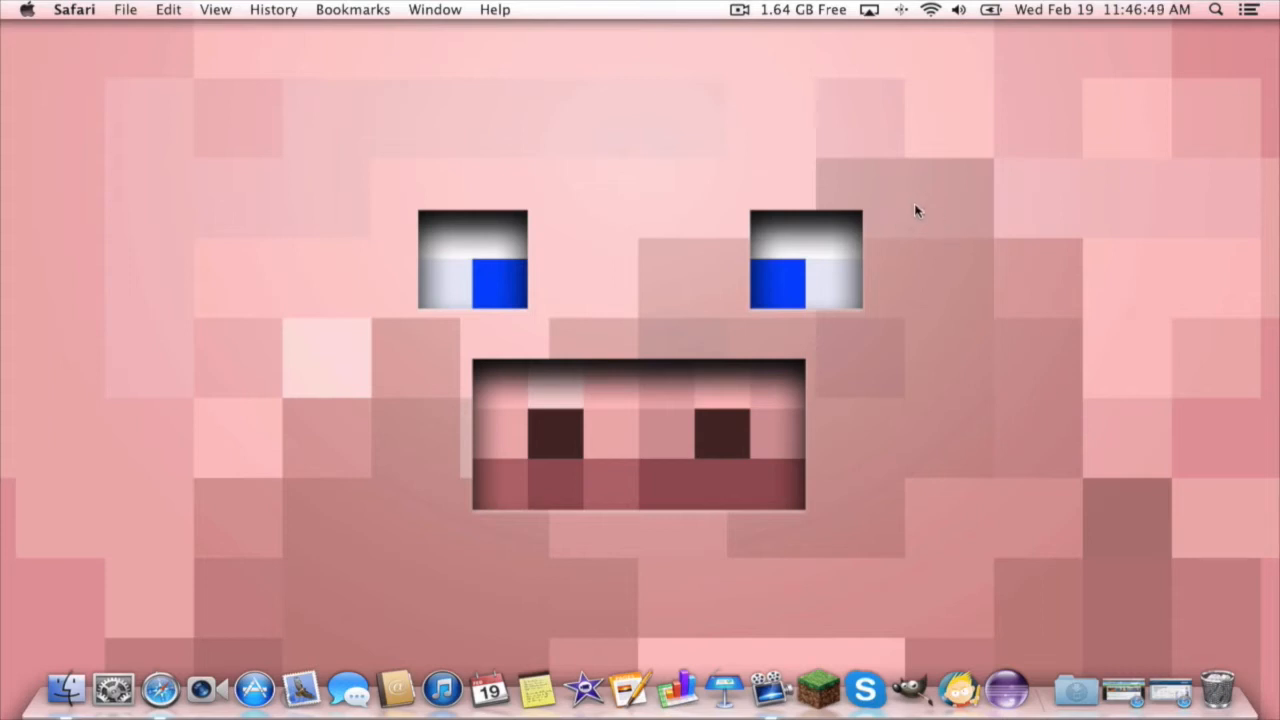
mouse_move(884, 200)
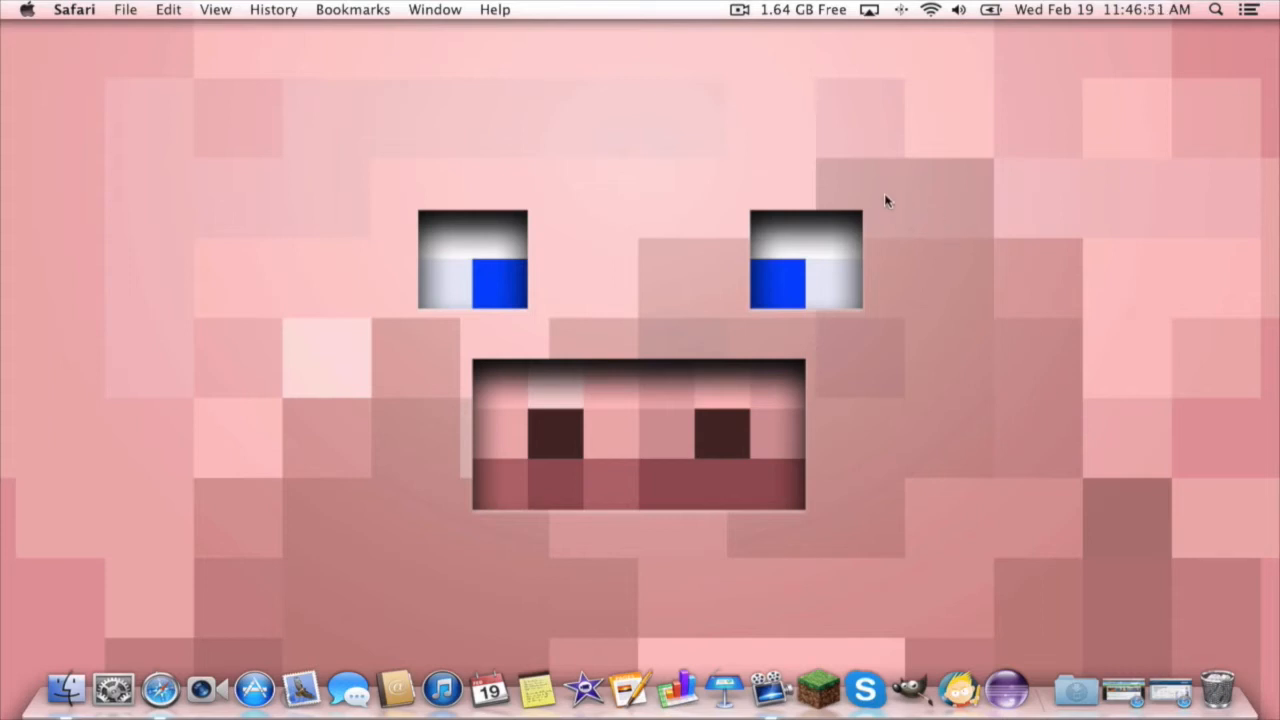
Bring the Dalek Mod forum topic page forward in Safari and scroll through it
click(988, 336)
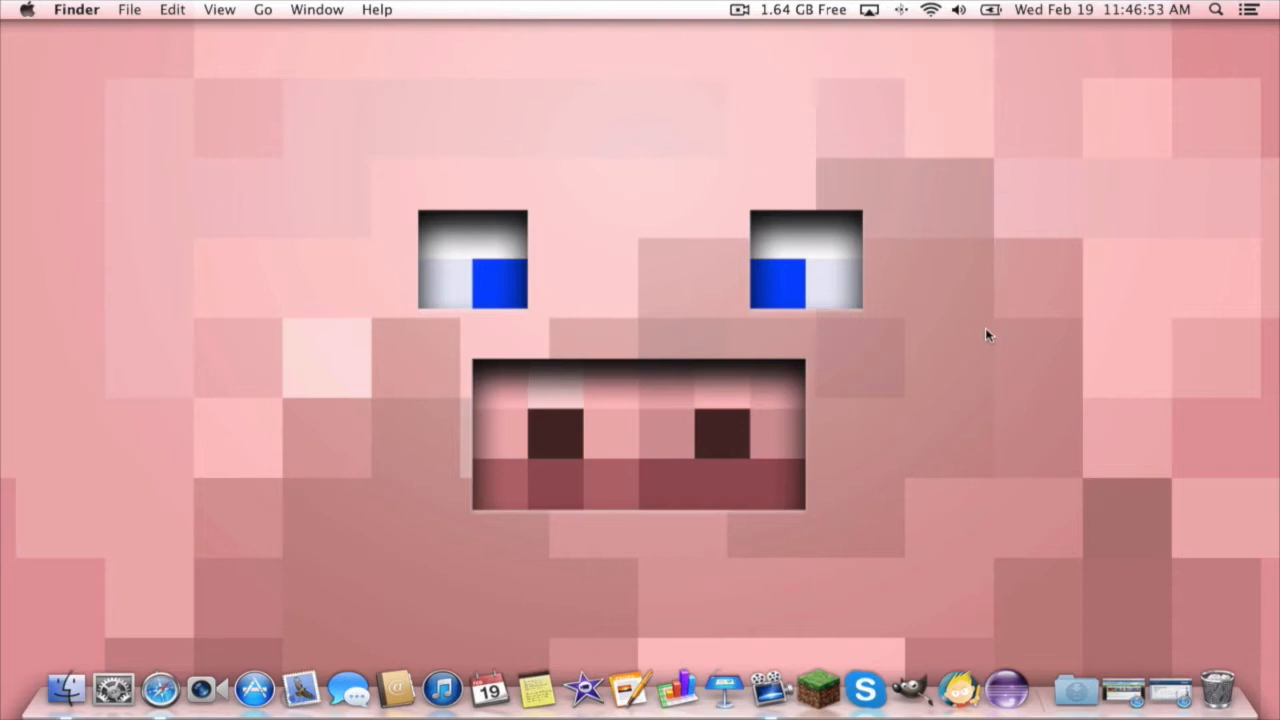
click(160, 688)
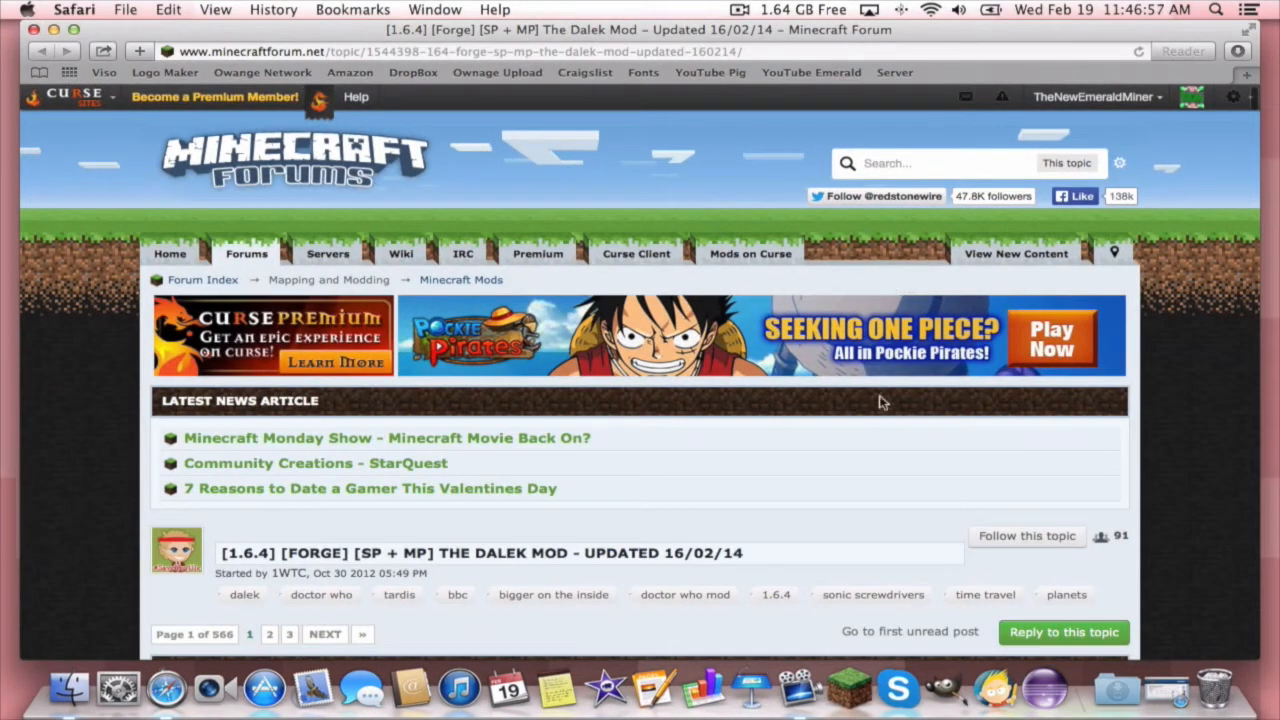
scroll(down, 3)
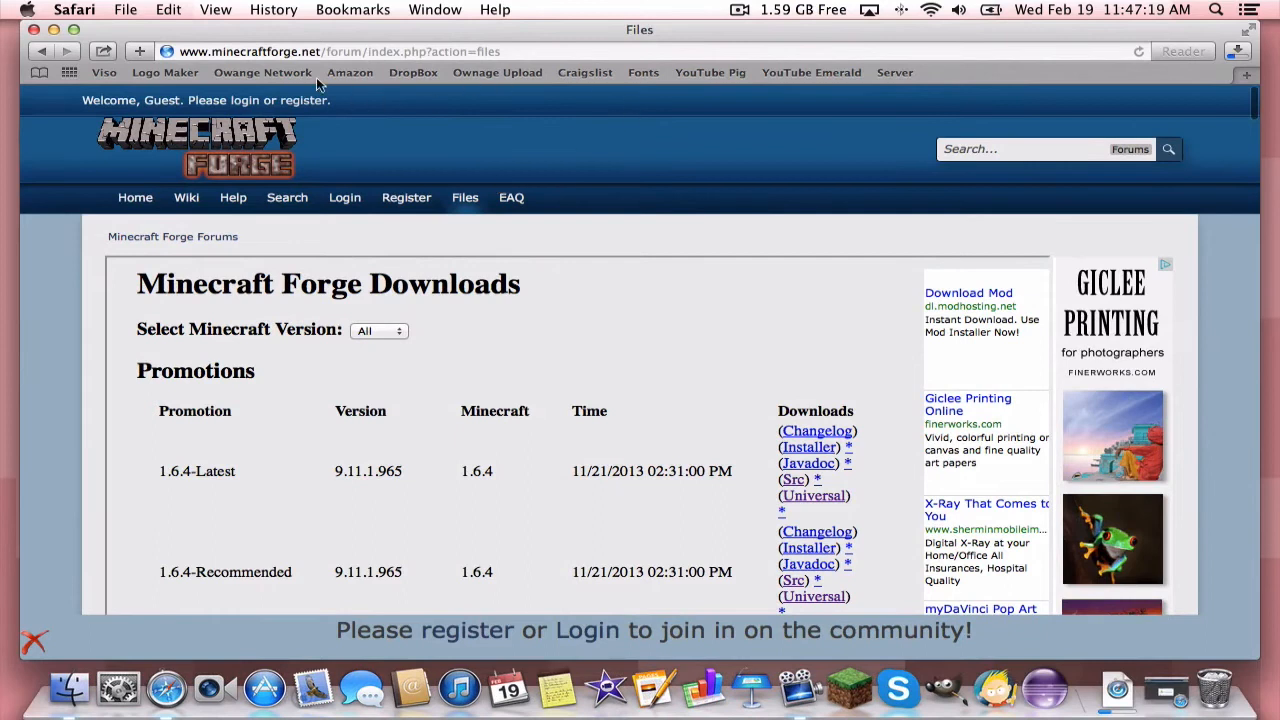
mouse_move(436, 204)
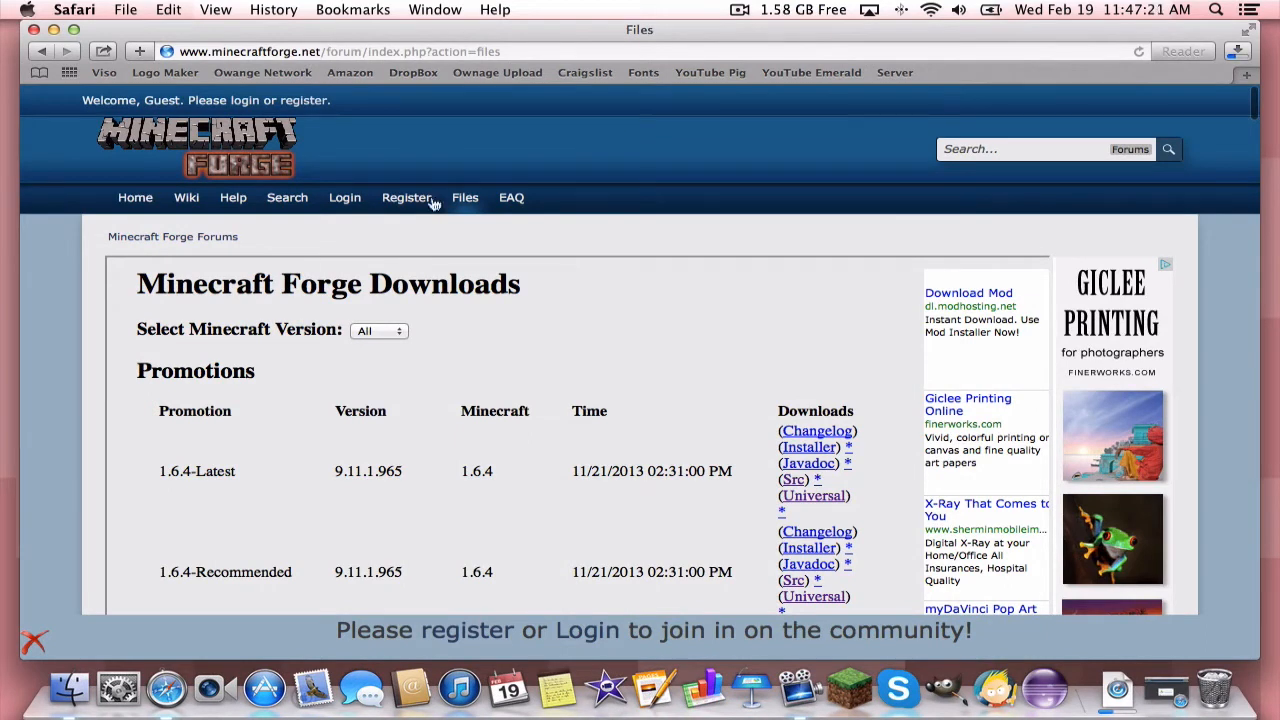
mouse_move(510, 304)
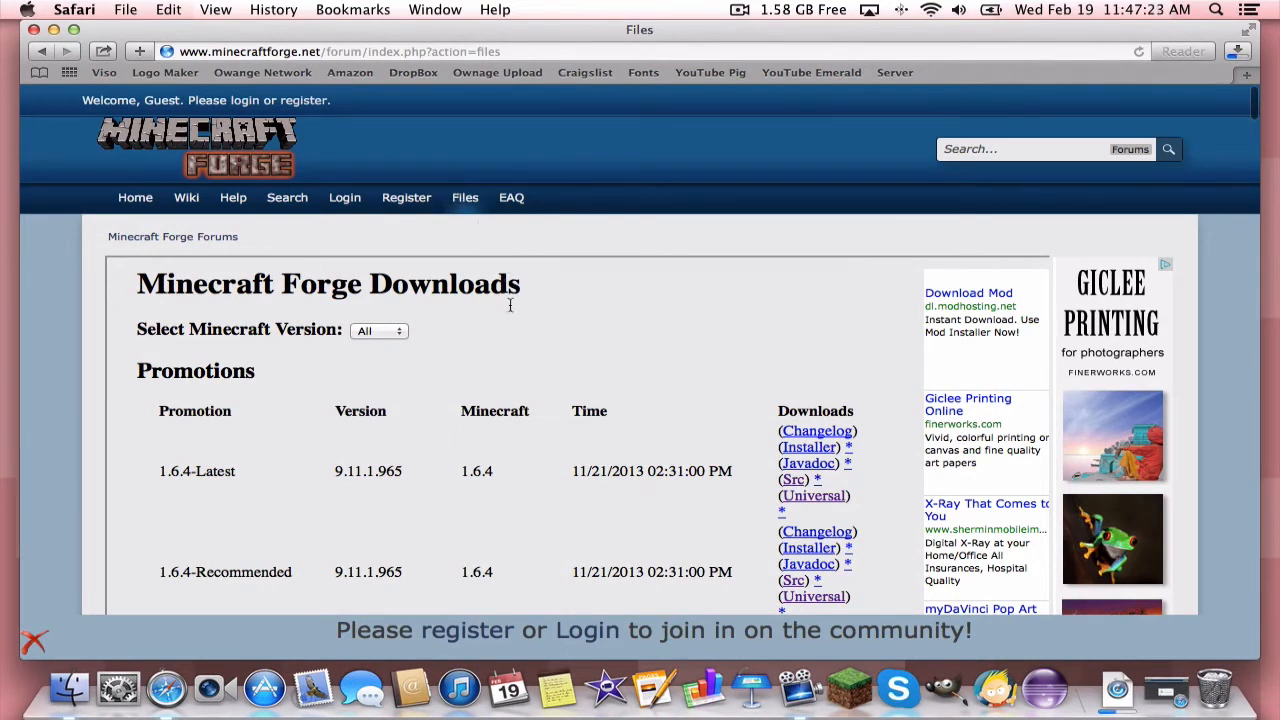
Request the Forge 1.6.4 Installer download from the Minecraft Forge downloads list
scroll(down, 3)
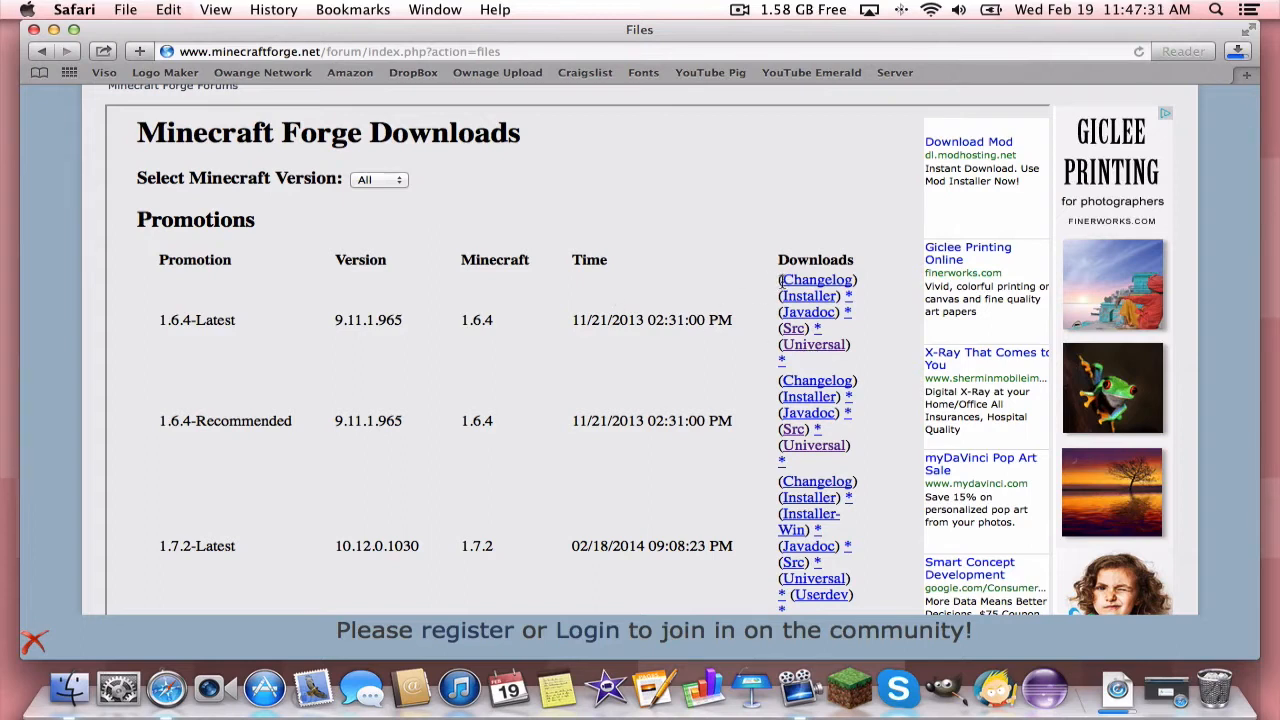
mouse_move(796, 304)
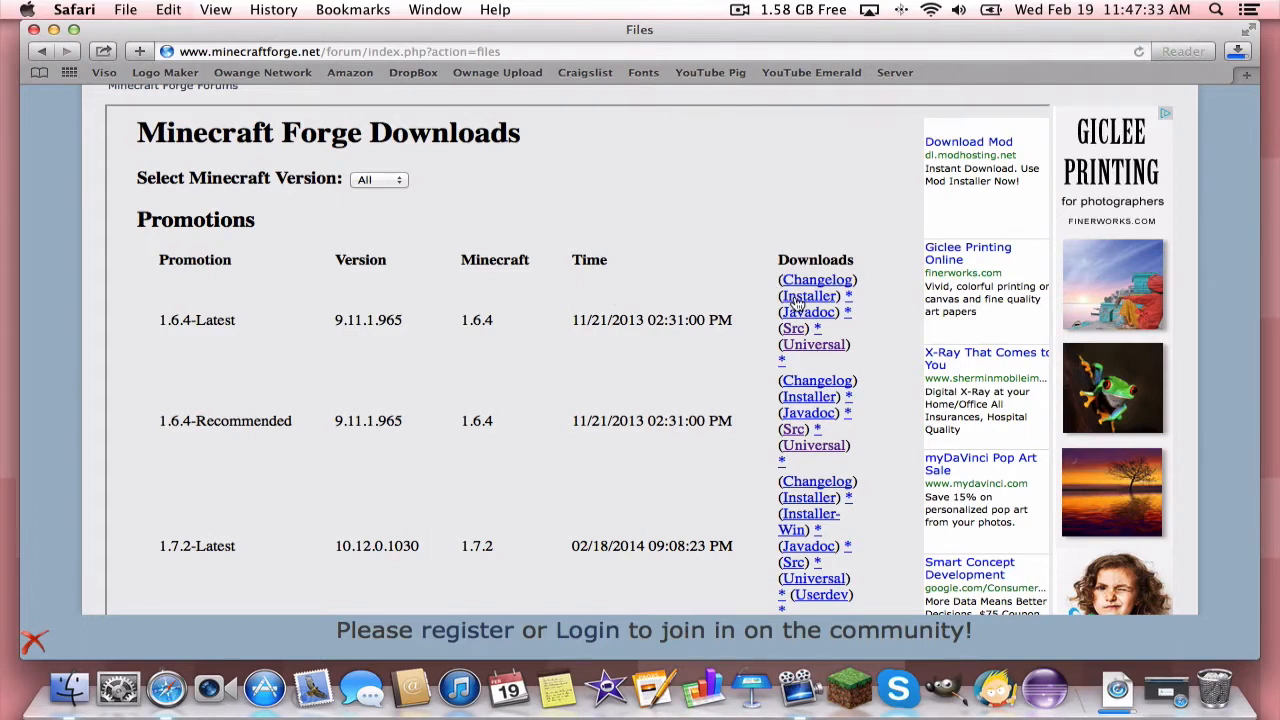
click(808, 296)
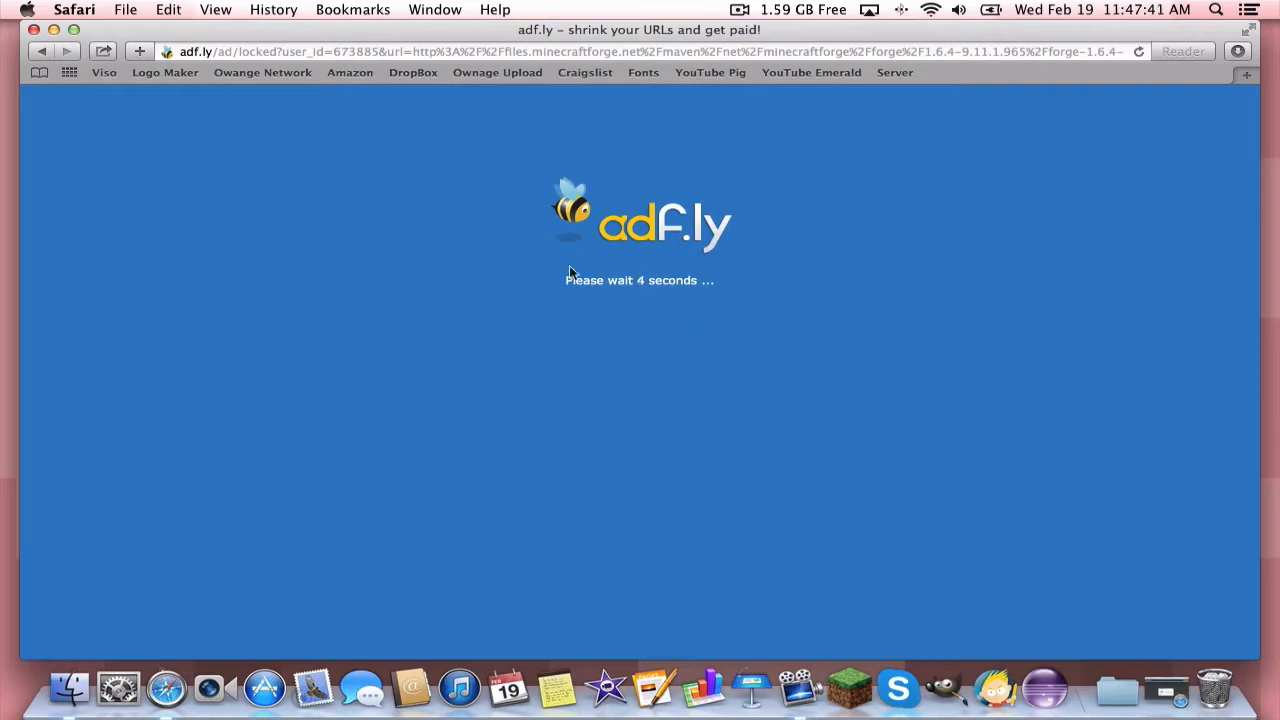
mouse_move(792, 260)
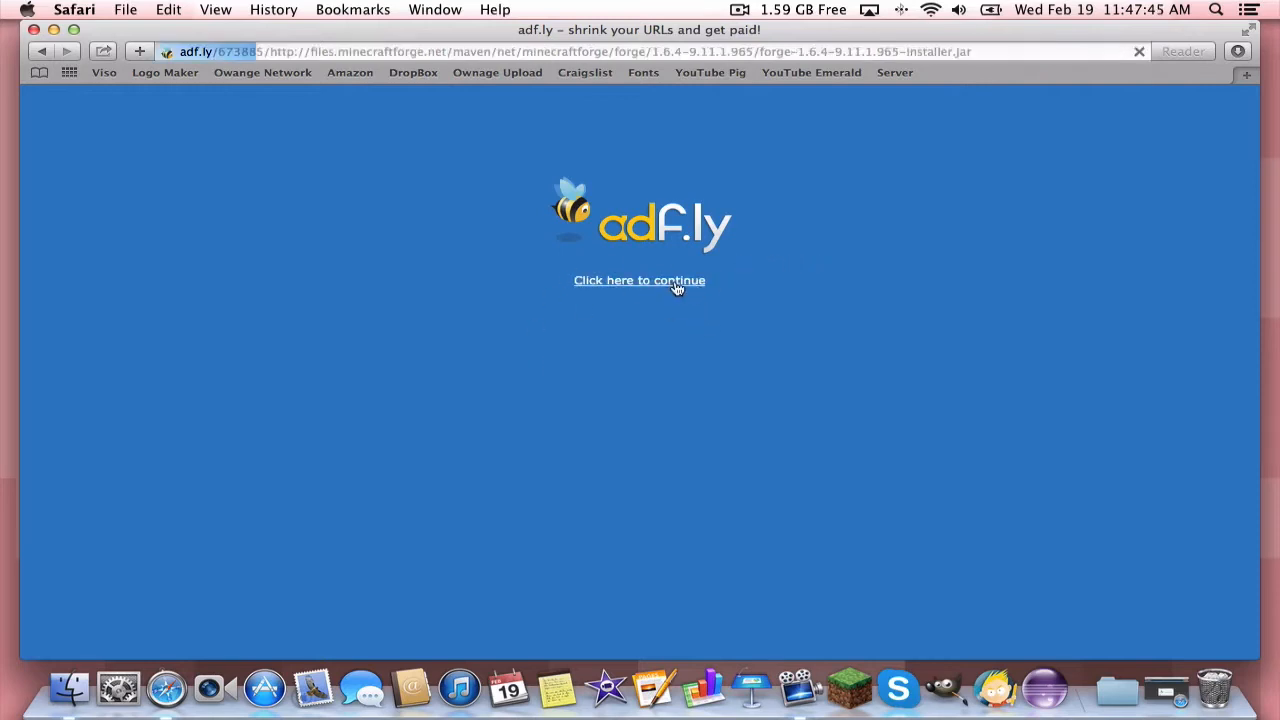
Continue past the adf.ly countdown toward the Forge installer download
click(640, 280)
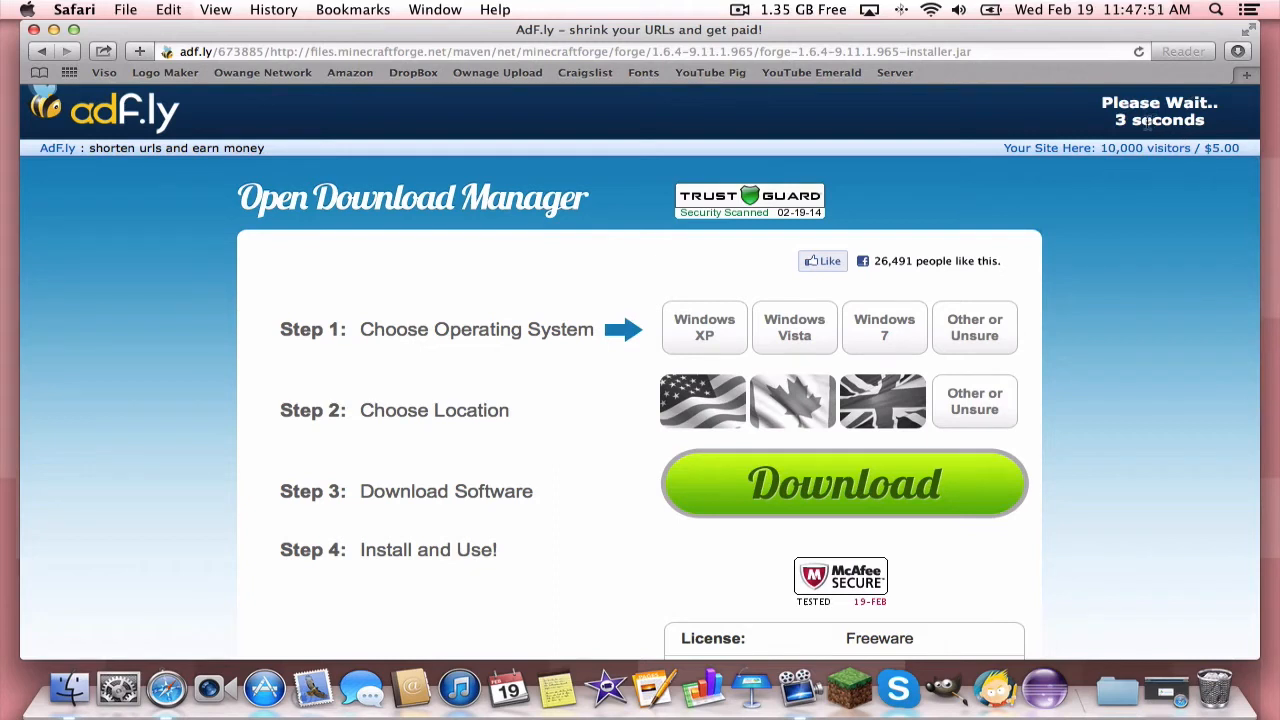
mouse_move(878, 262)
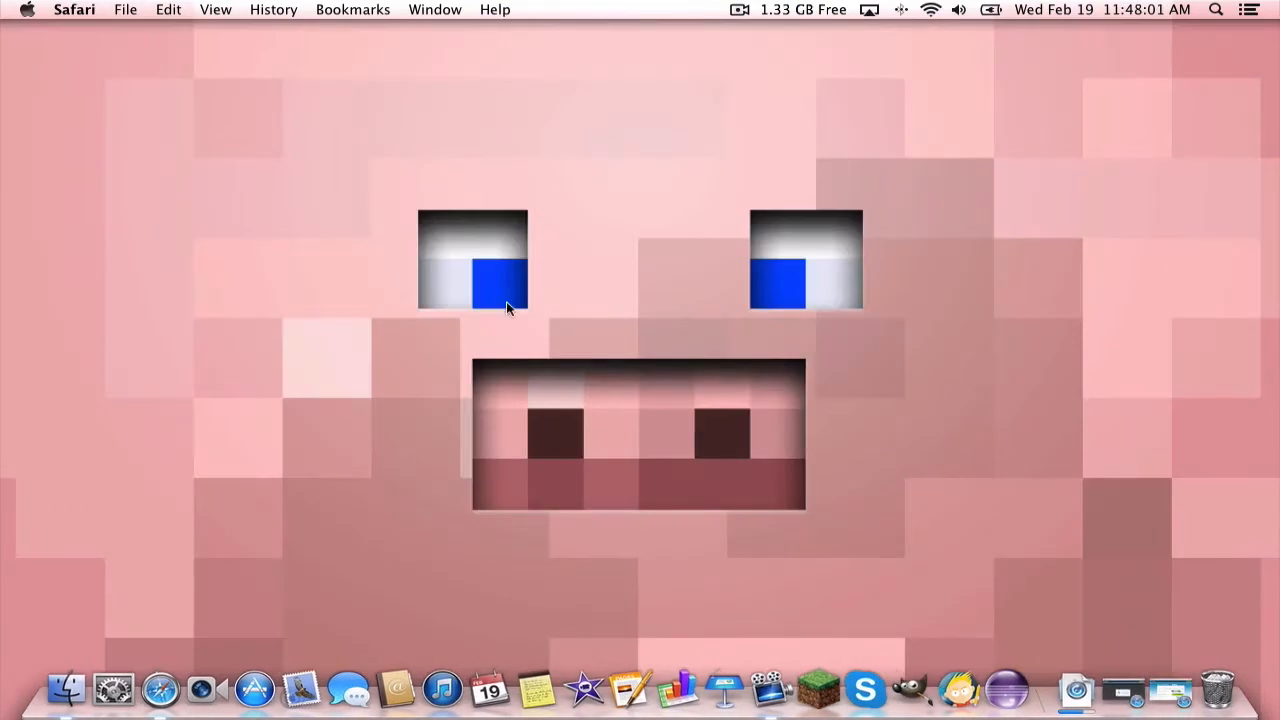
Show the Downloads folder holding the Dalek Mod 1 folder and the Forge installer jar
click(64, 688)
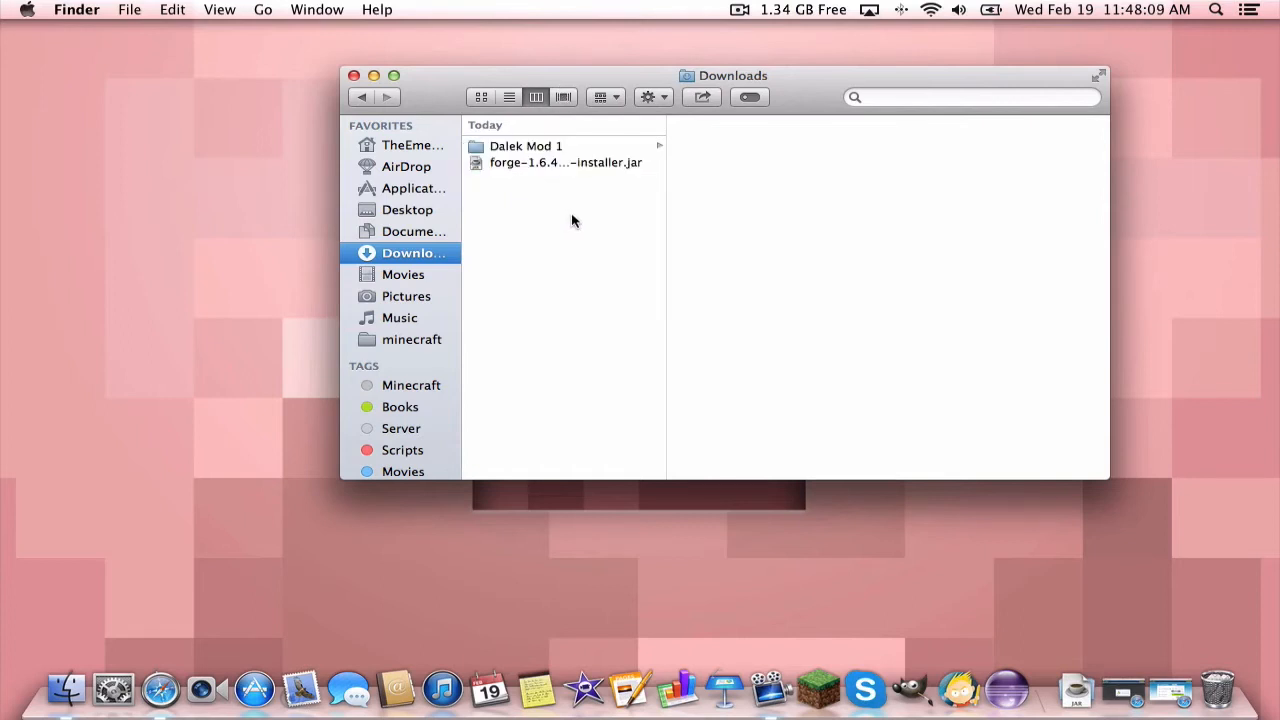
mouse_move(570, 216)
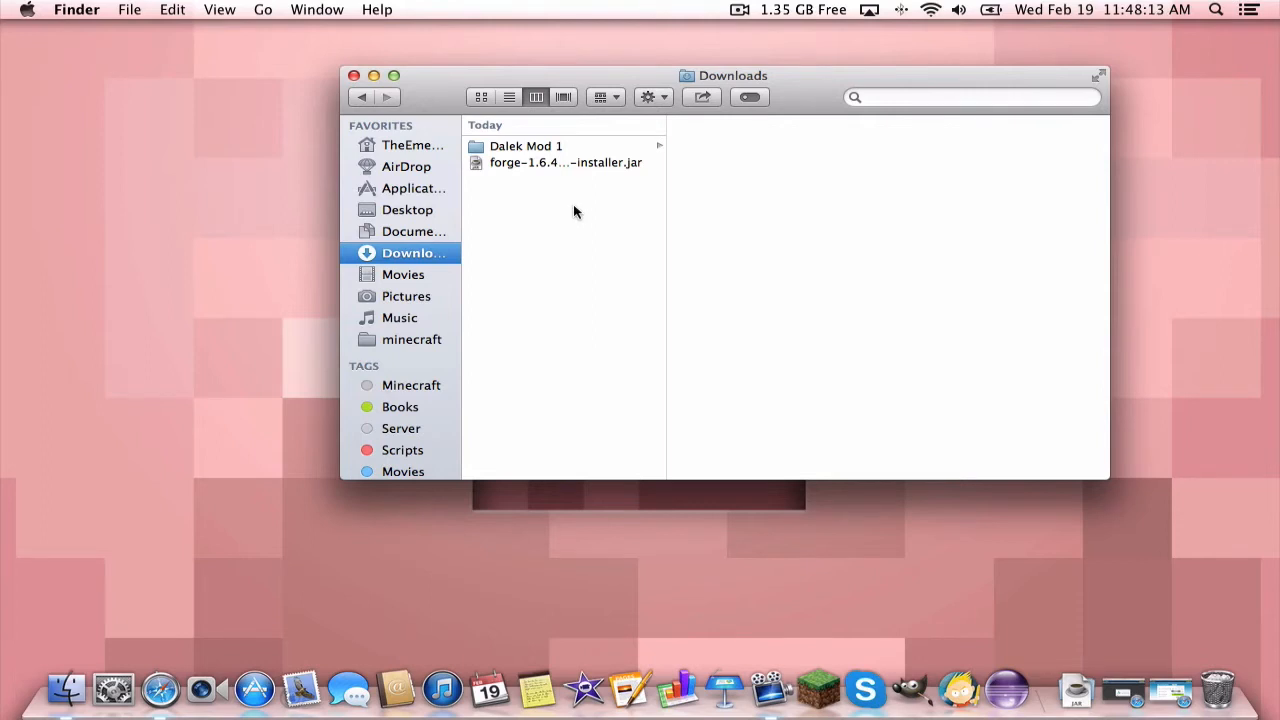
mouse_move(584, 196)
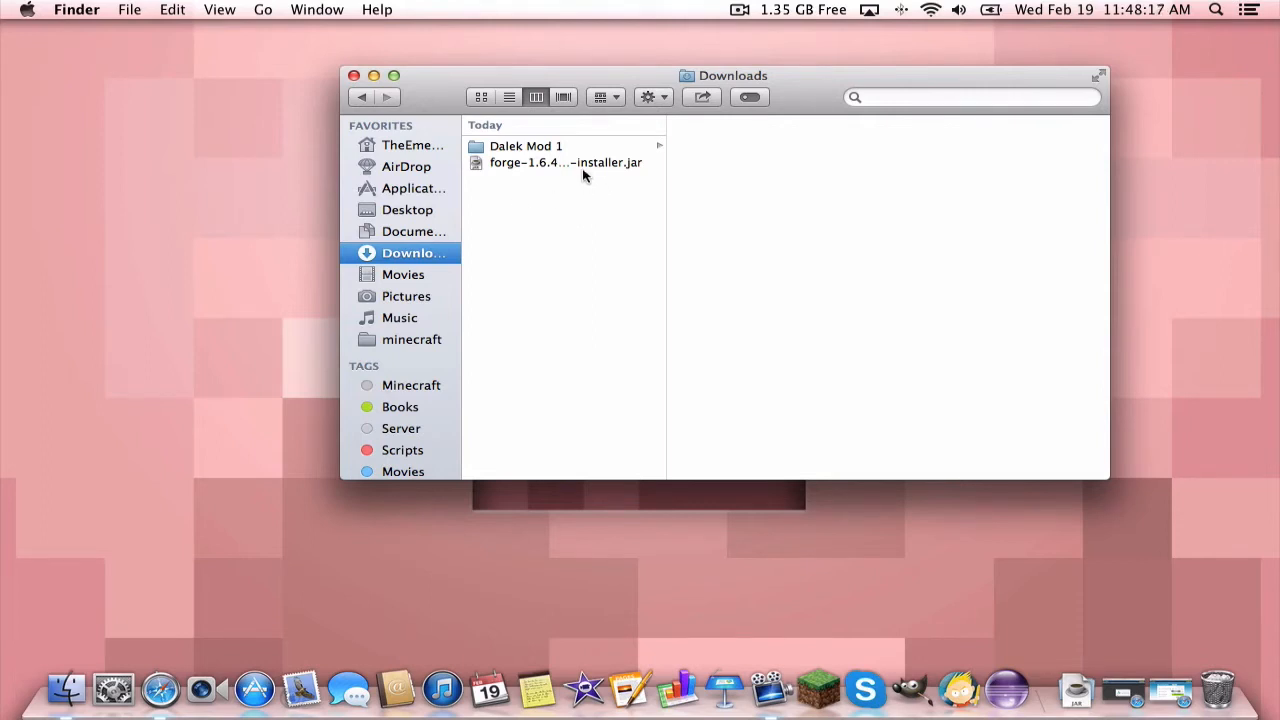
Launch forge-1.6.4-9.11.1.965-installer.jar past the unidentified-developer warning via right-click Open
double_click(566, 162)
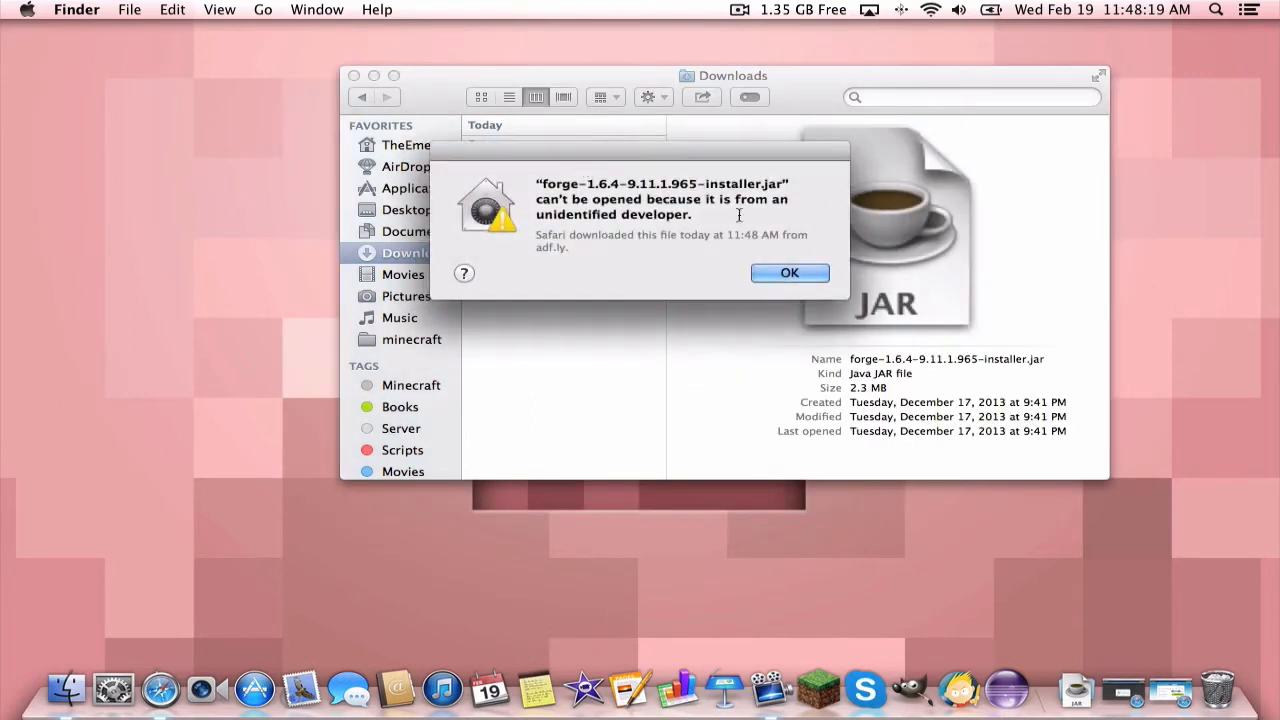
click(788, 272)
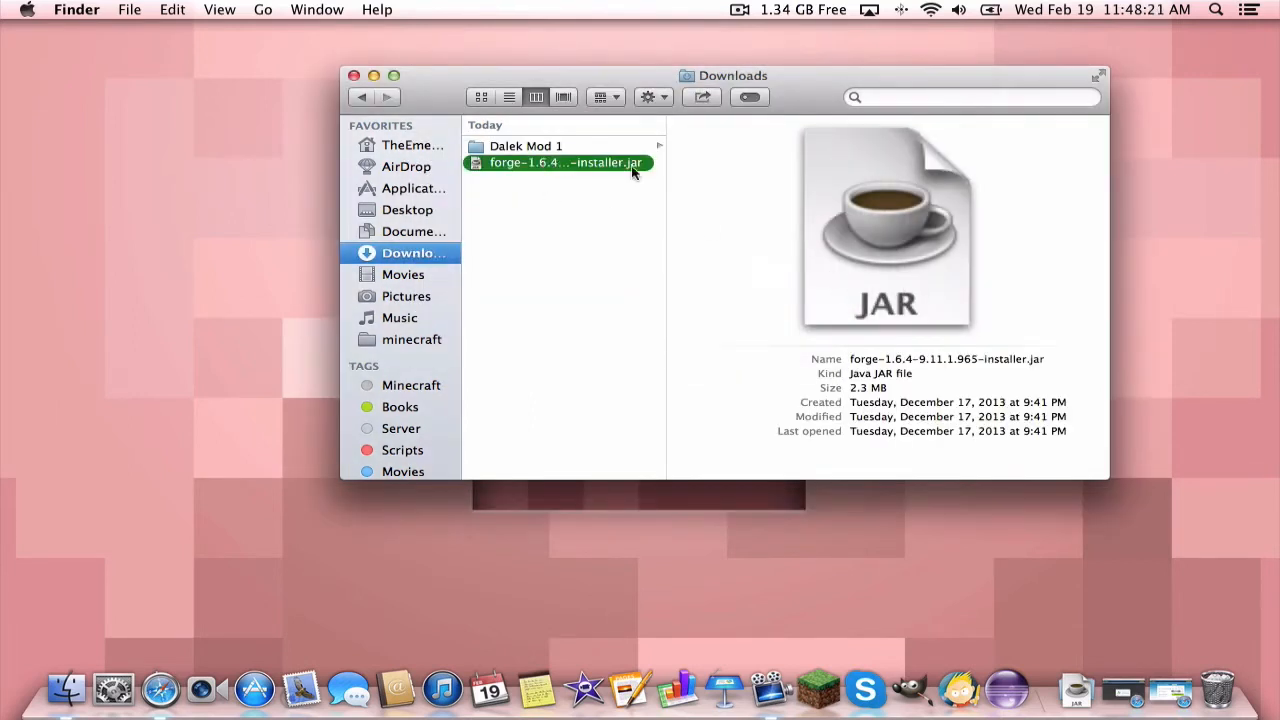
double_click(564, 162)
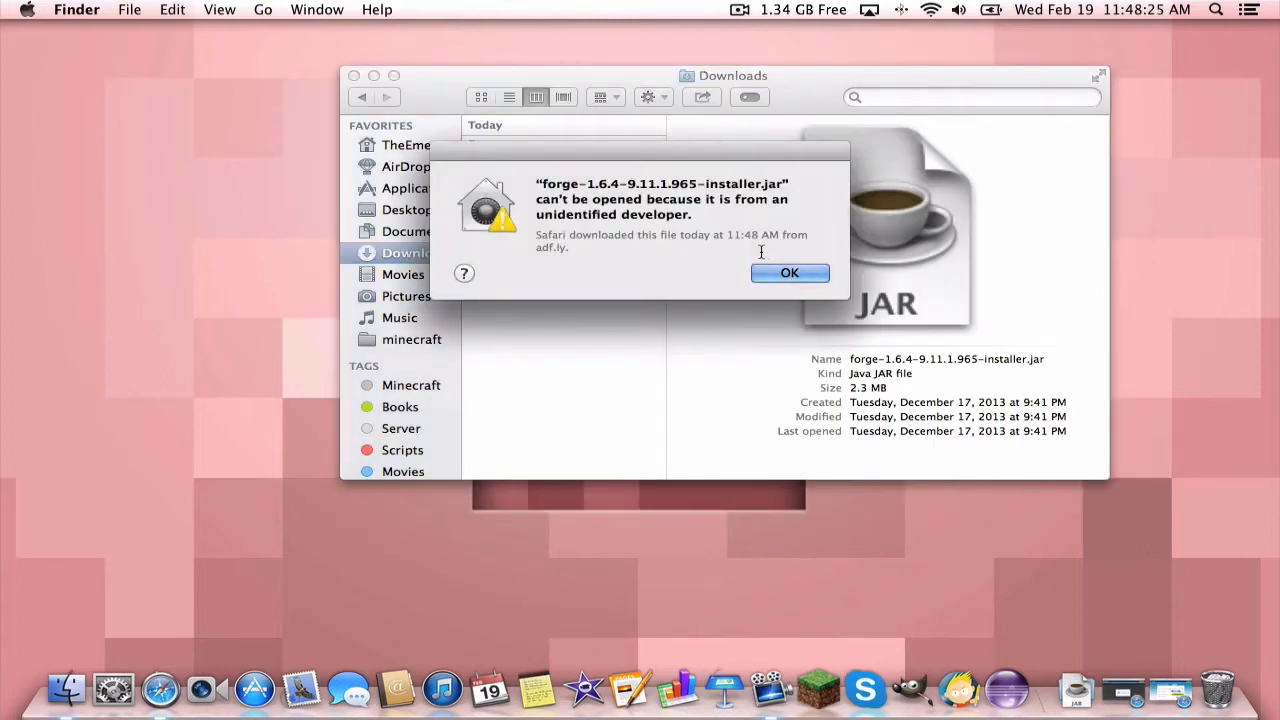
click(788, 272)
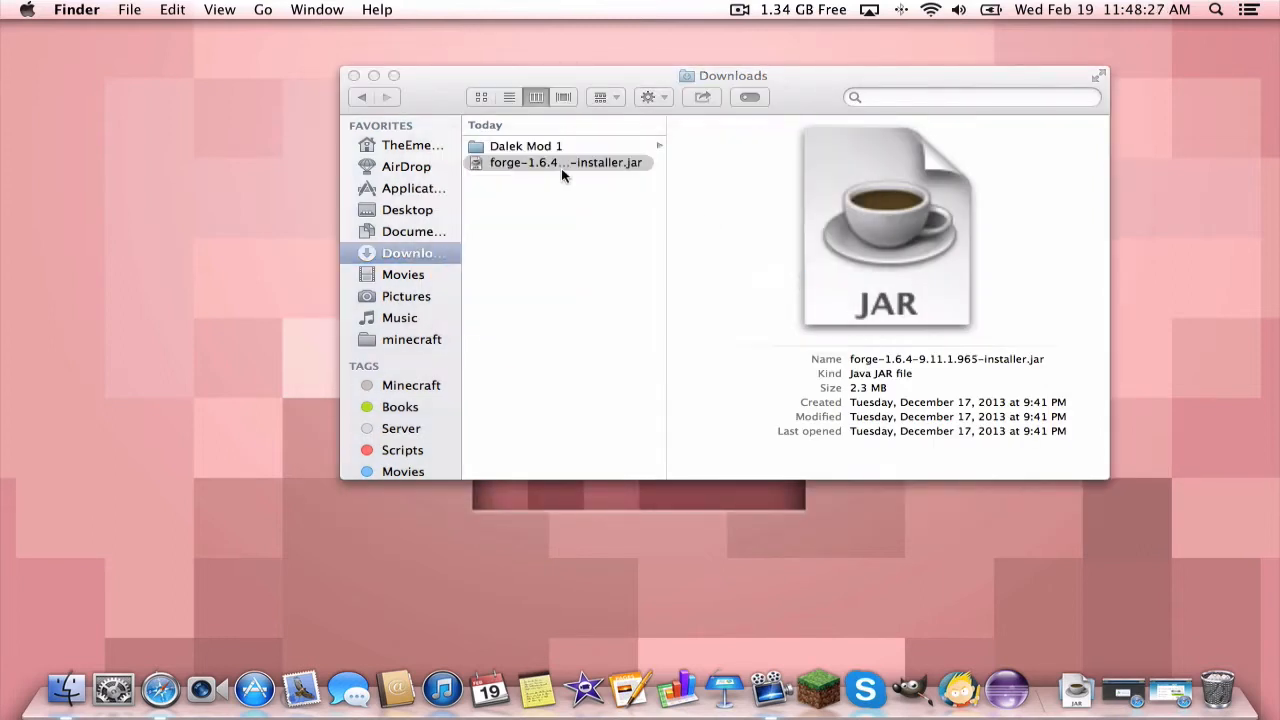
right_click(568, 162)
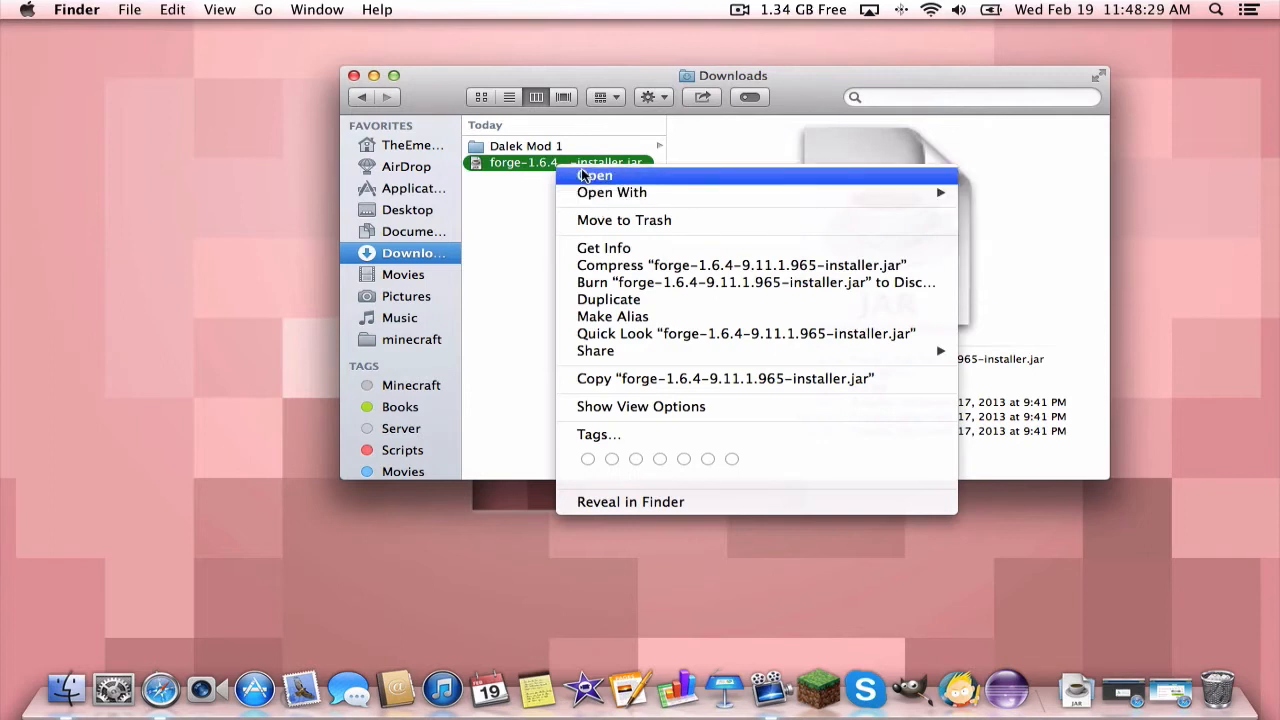
click(604, 248)
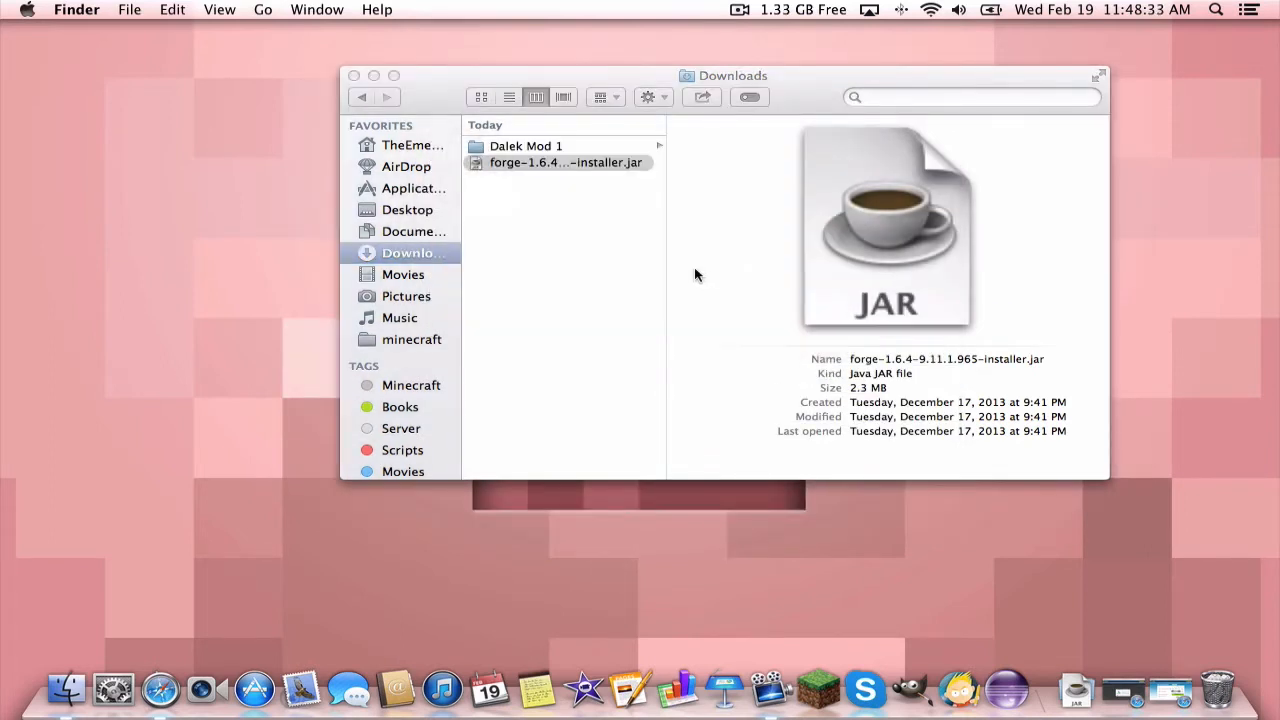
double_click(568, 162)
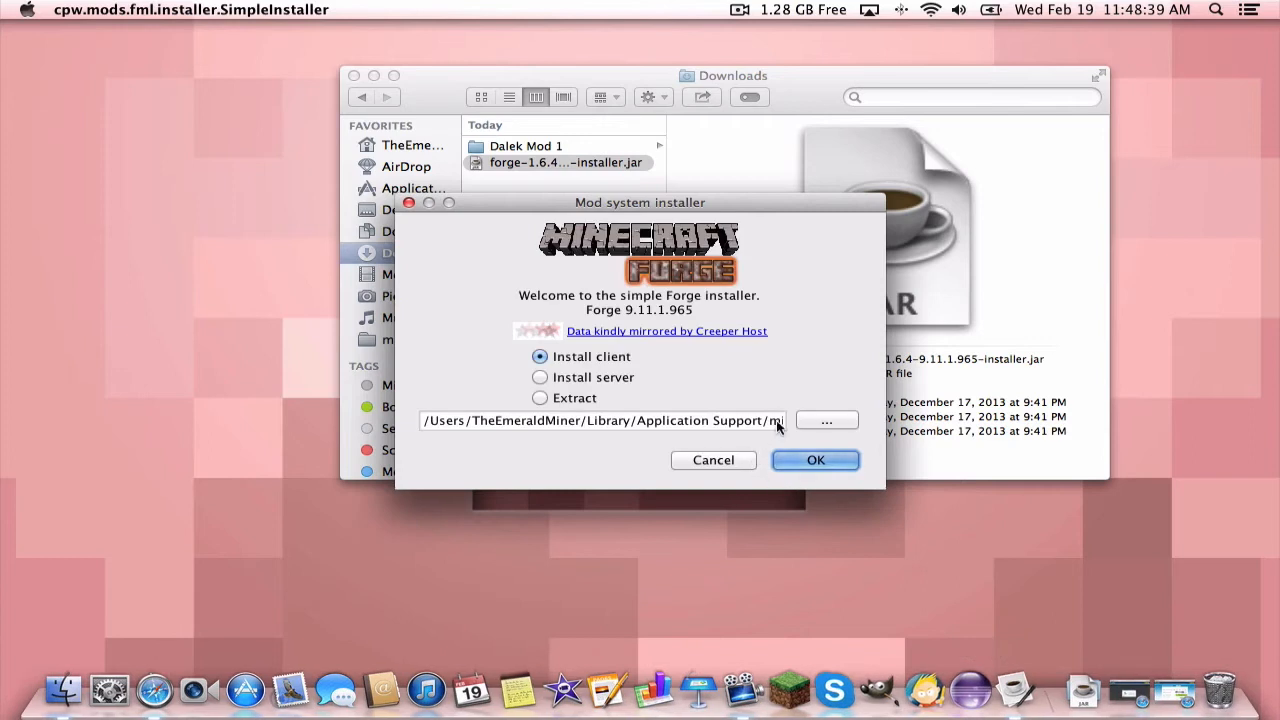
mouse_move(630, 360)
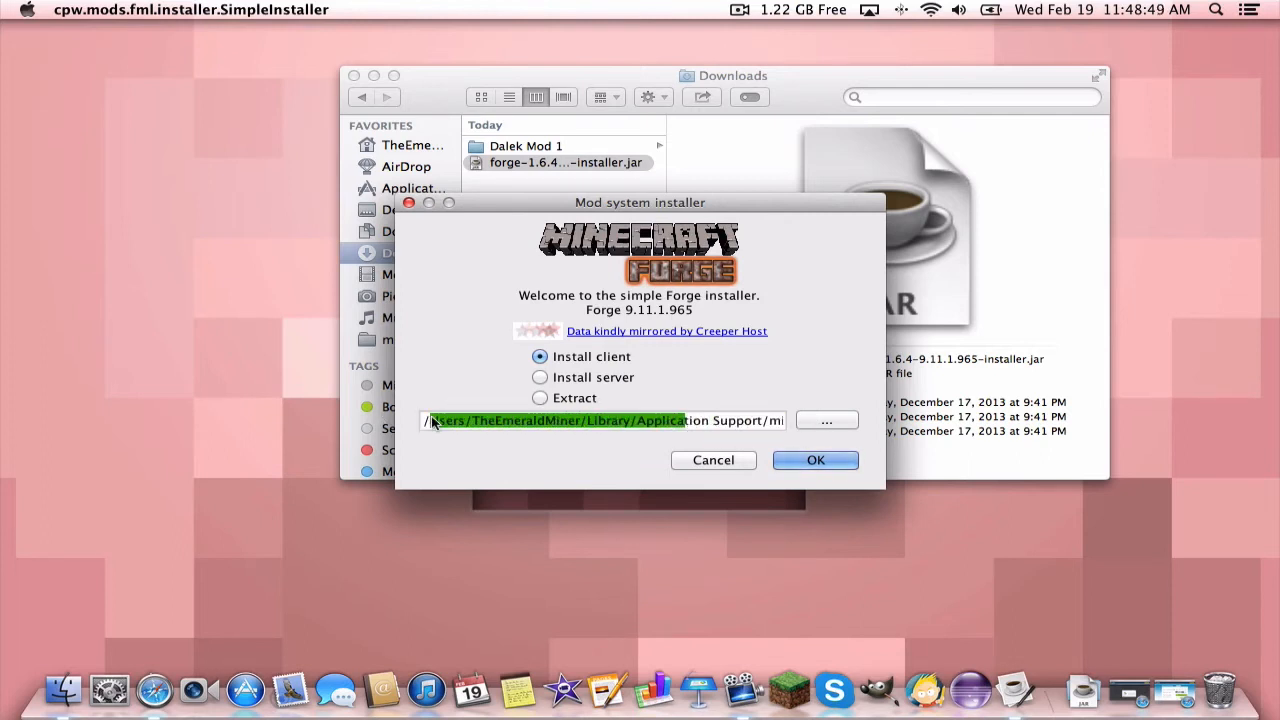
Install the Forge 9.11.1.965 client profile into the launcher and acknowledge the success message
click(816, 460)
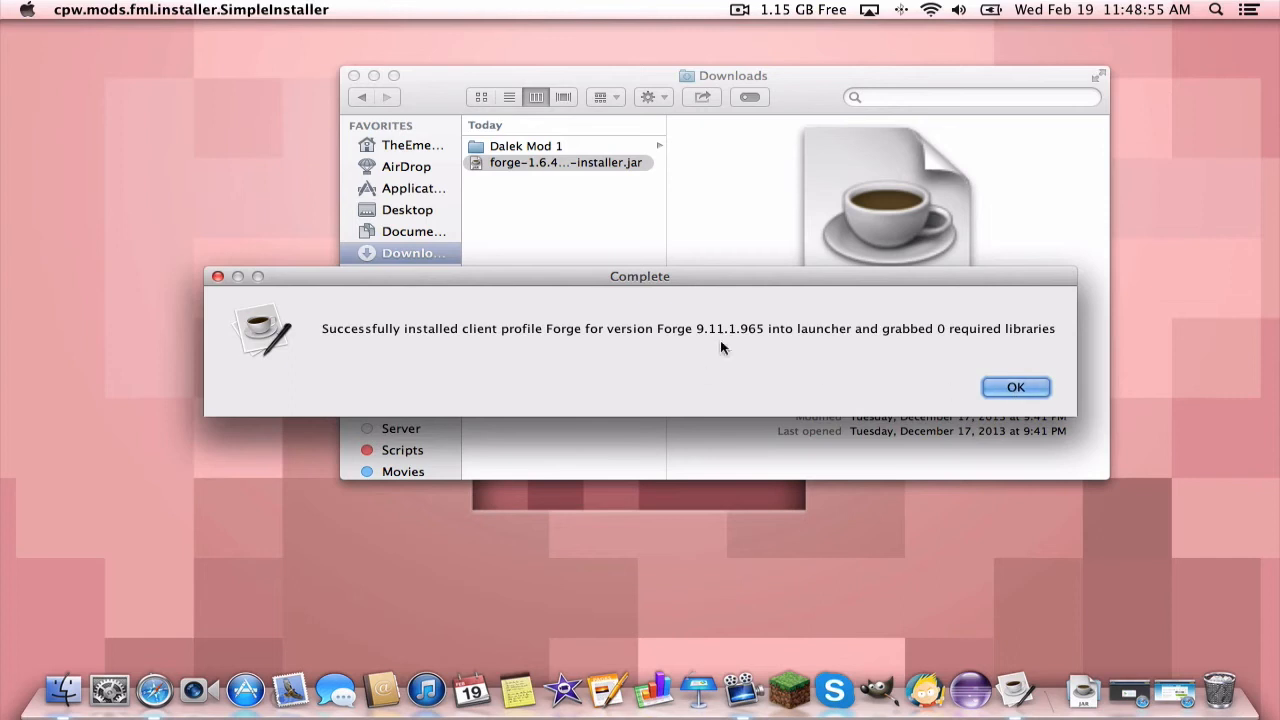
click(1016, 388)
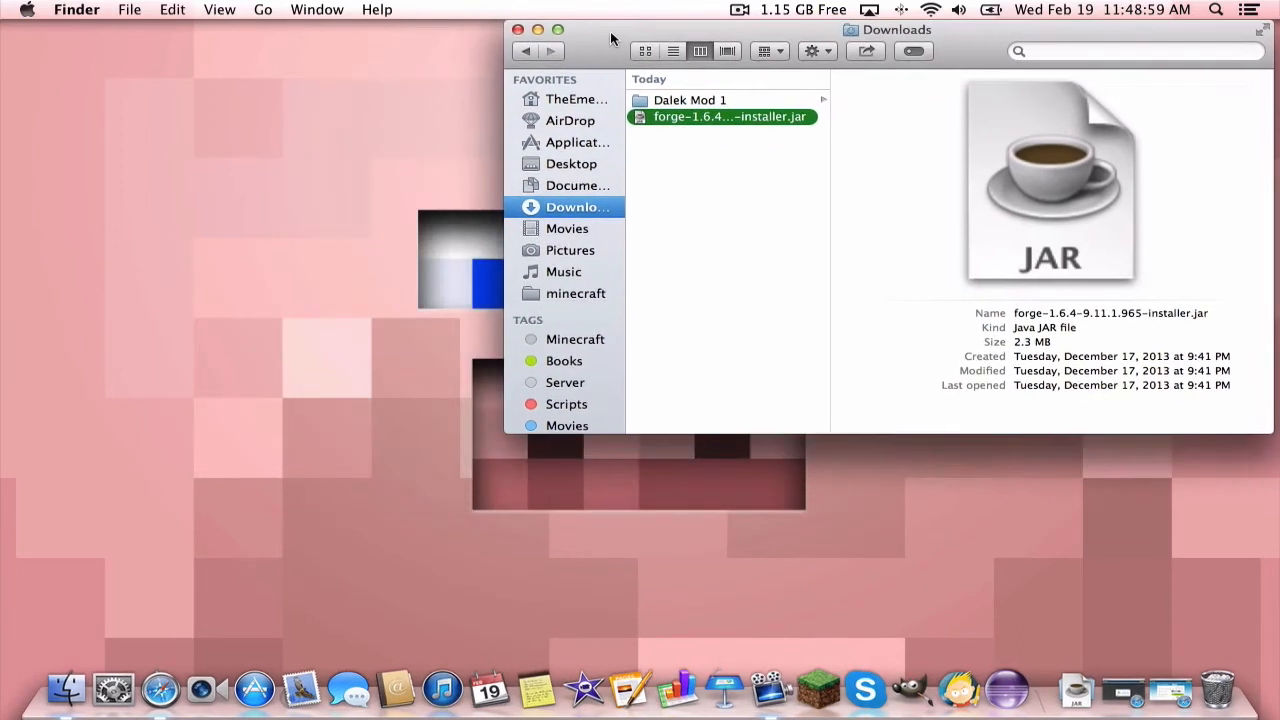
Show the user's Library folder in a second Finder window beside Downloads
click(128, 8)
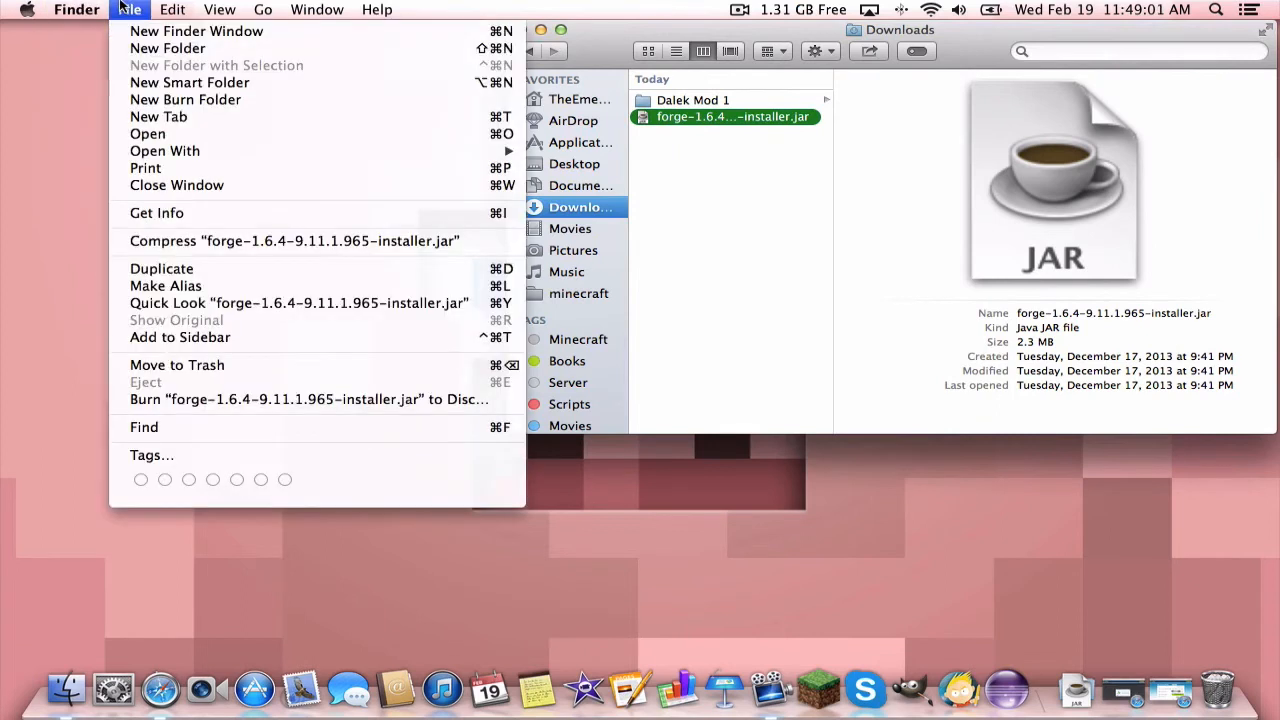
mouse_move(196, 32)
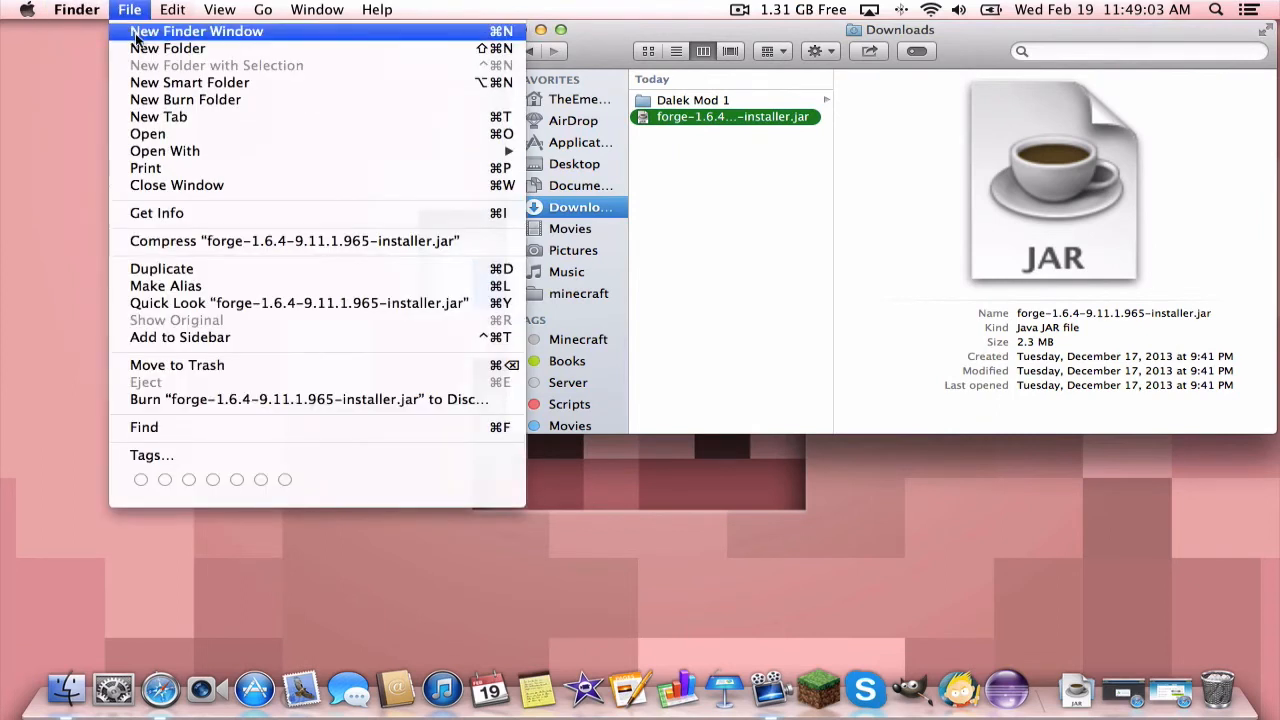
click(196, 32)
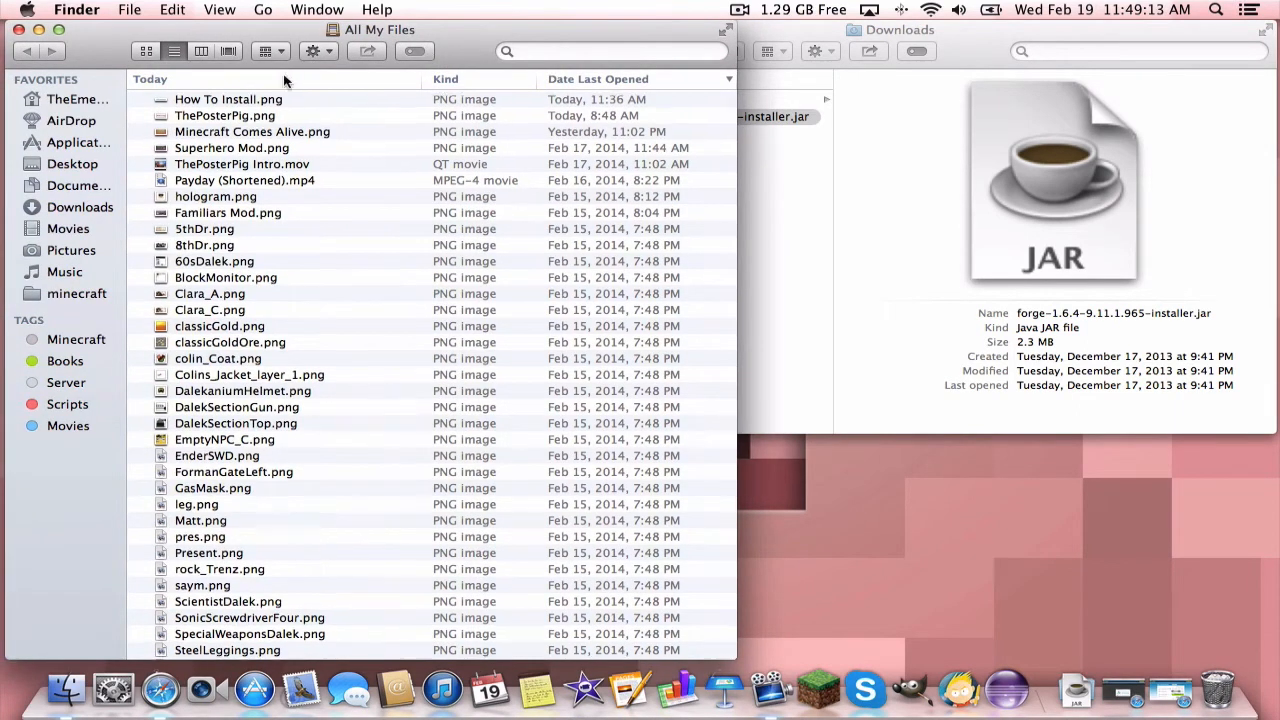
click(264, 8)
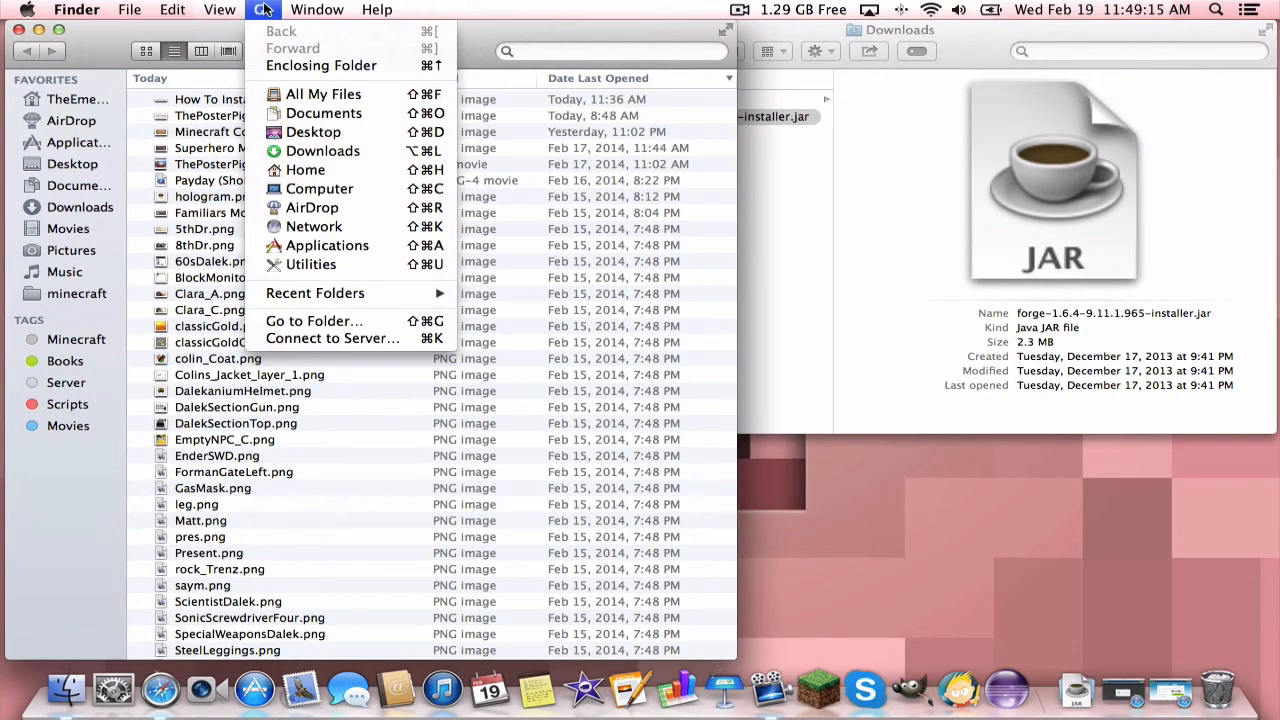
click(316, 8)
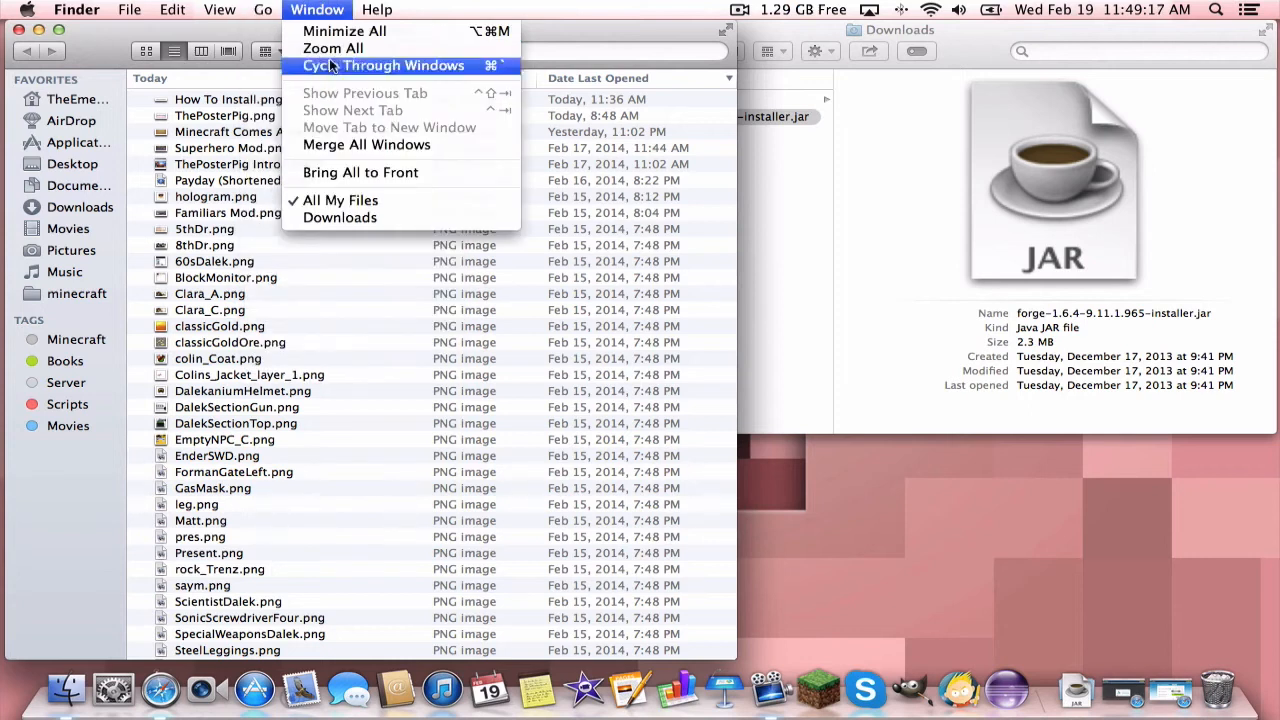
click(264, 8)
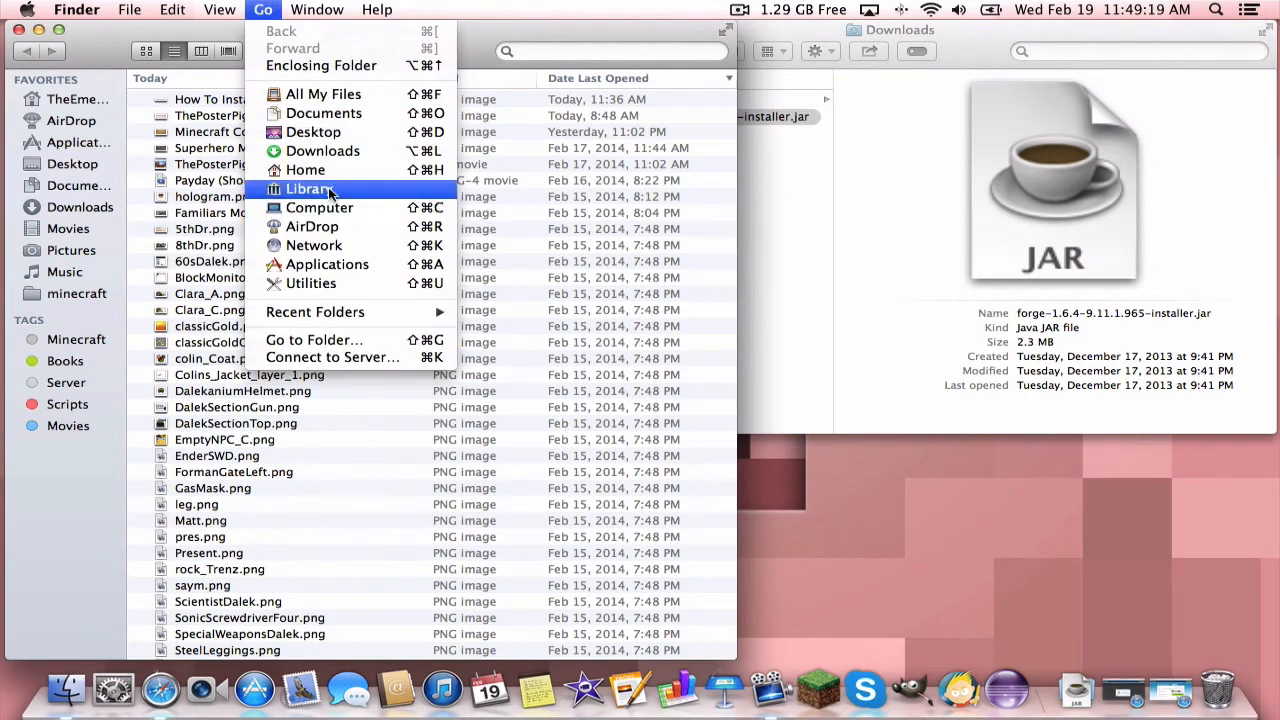
click(312, 188)
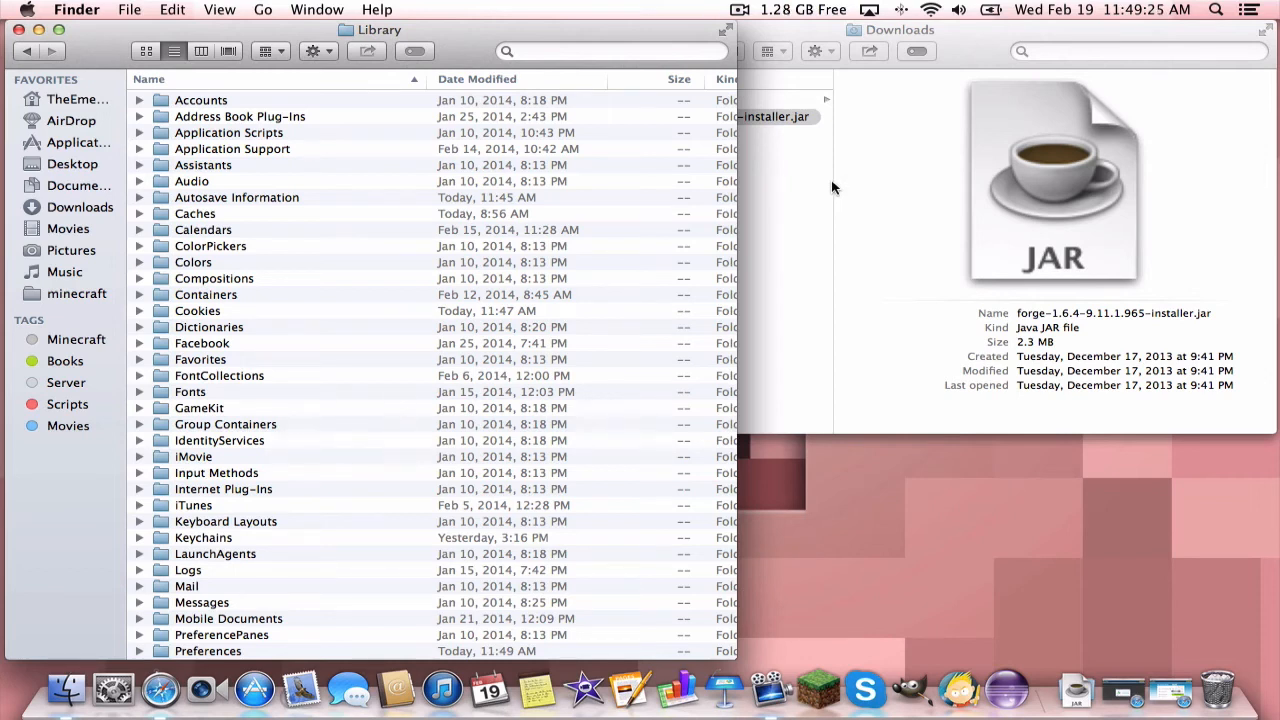
mouse_move(820, 300)
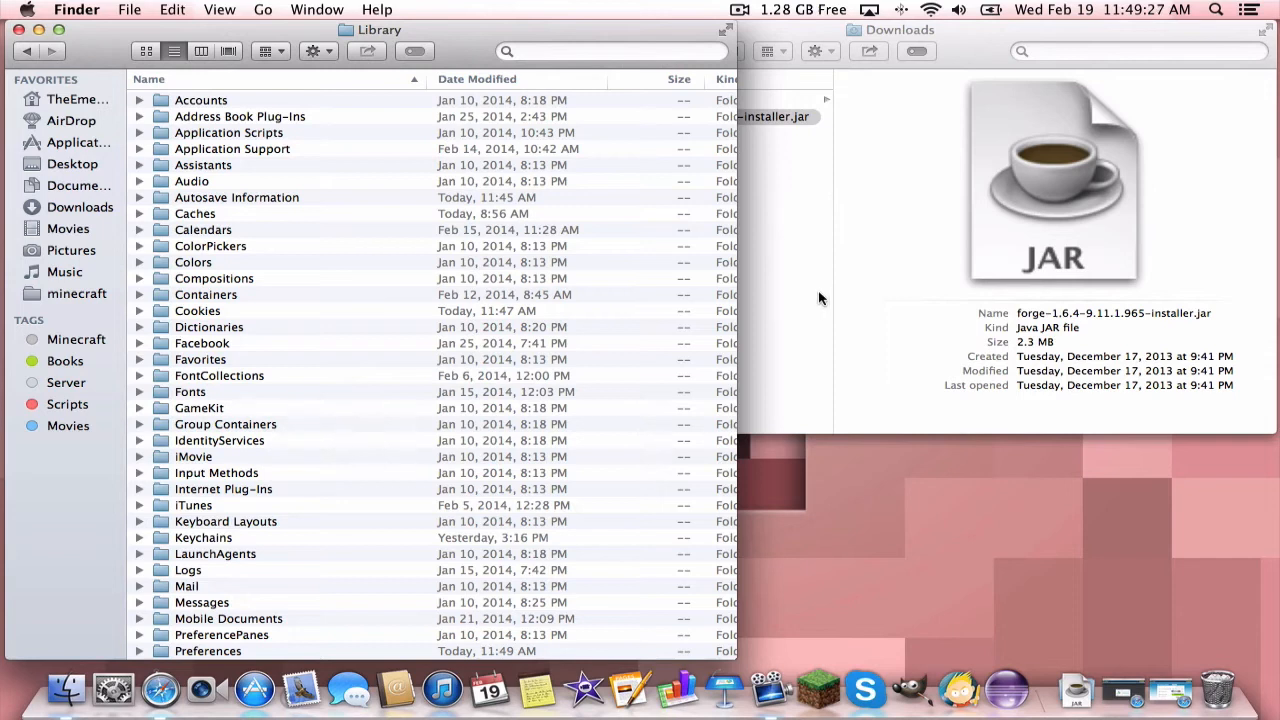
mouse_move(948, 232)
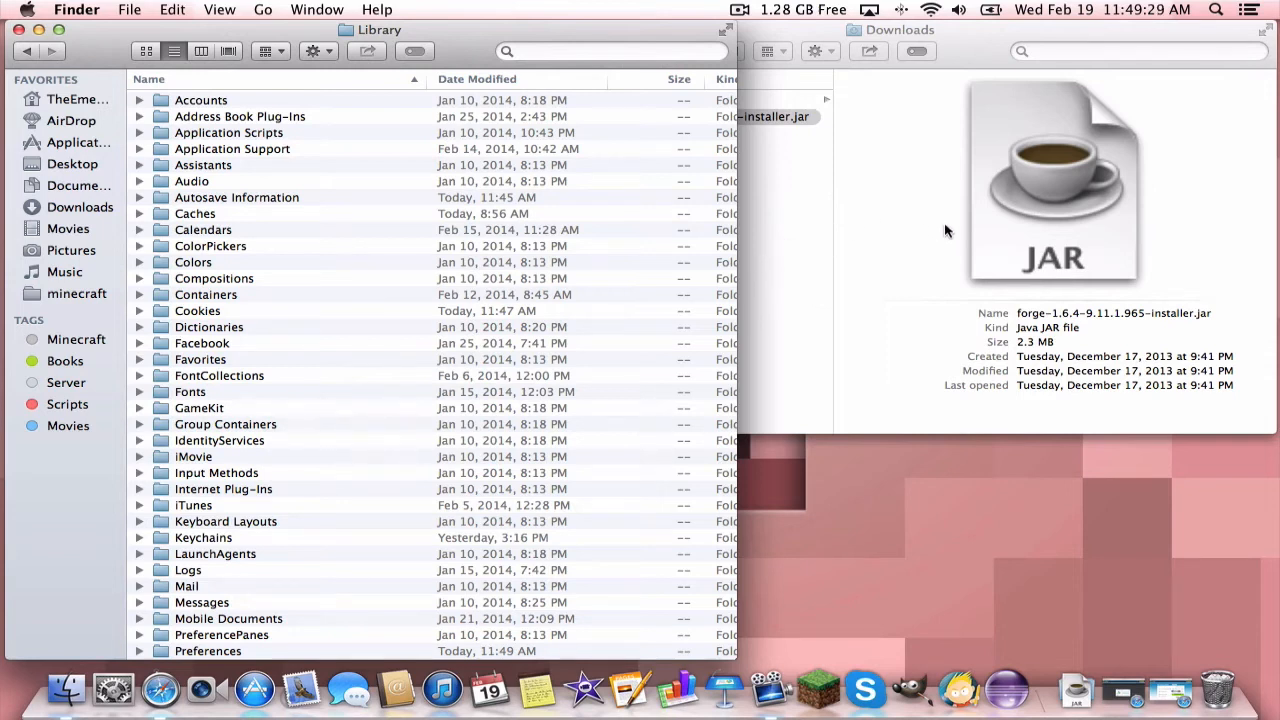
mouse_move(1024, 160)
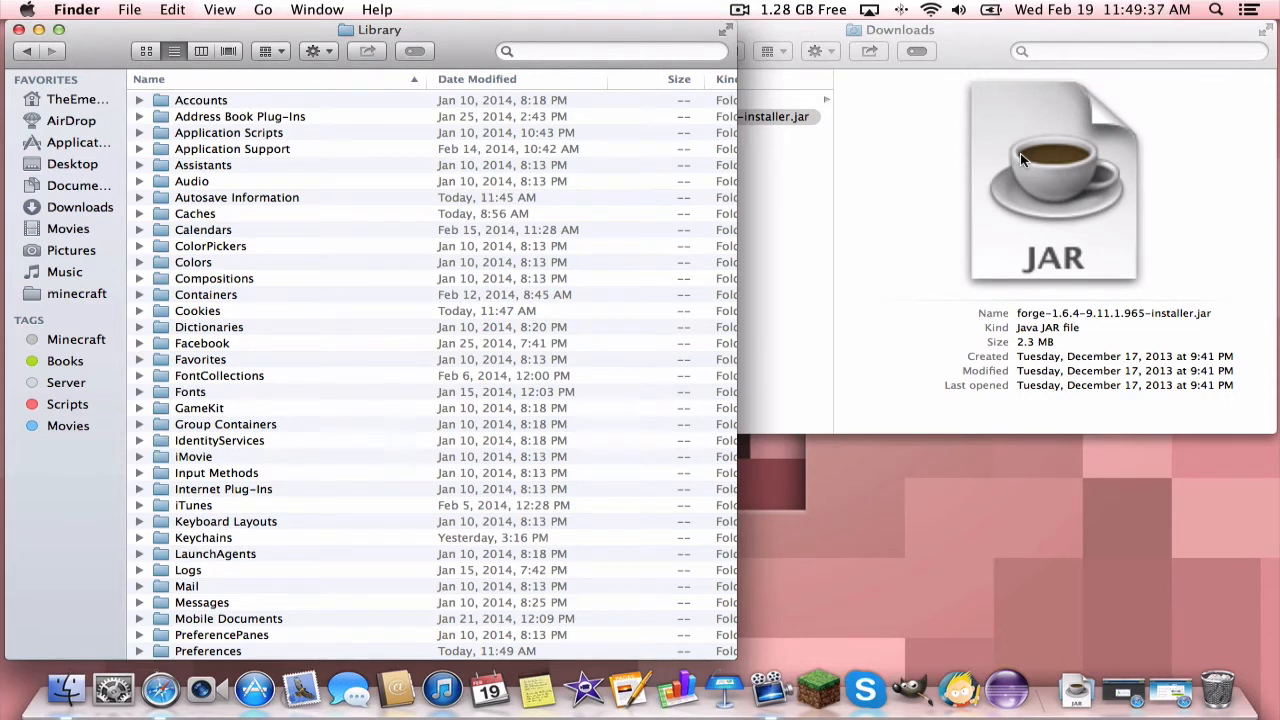
mouse_move(978, 164)
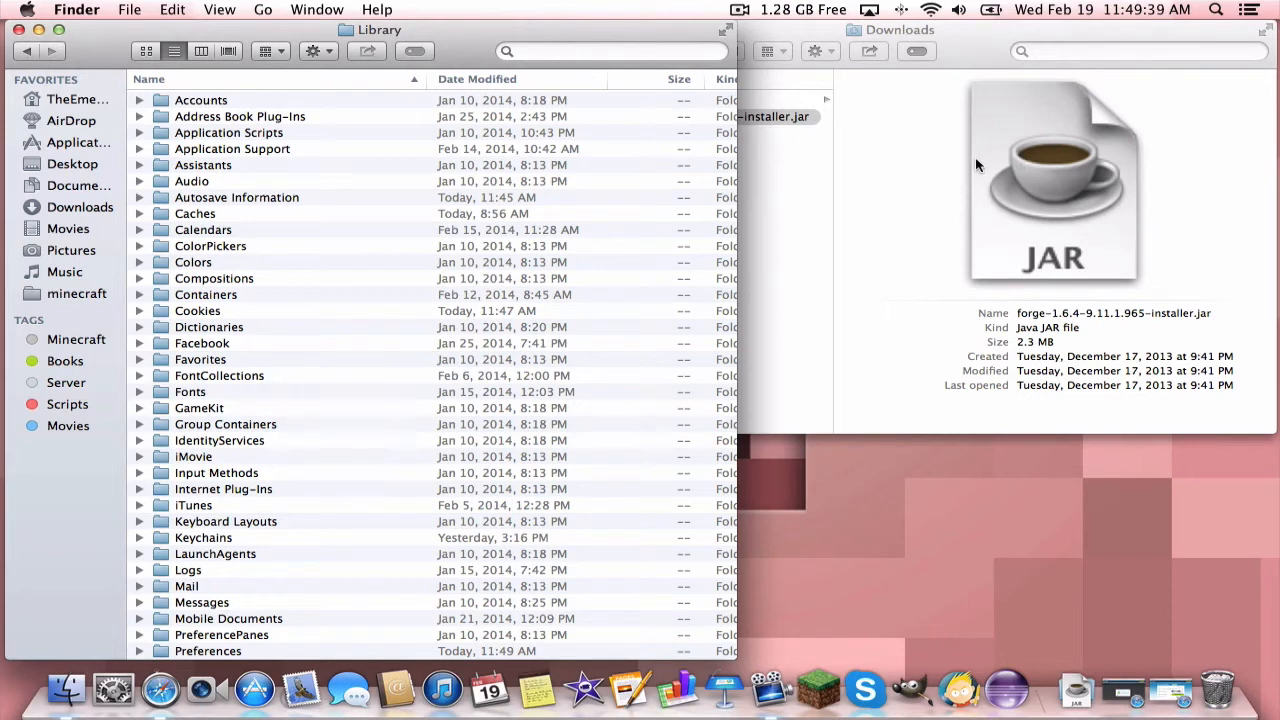
mouse_move(970, 176)
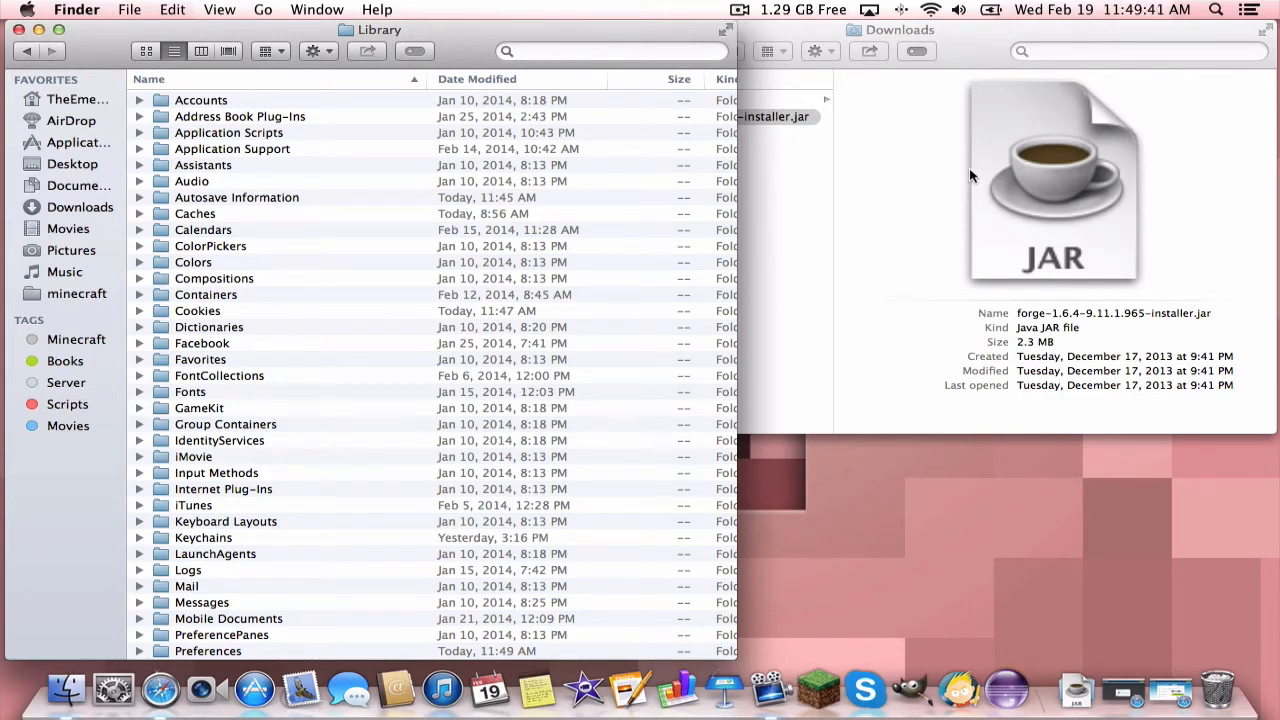
mouse_move(964, 180)
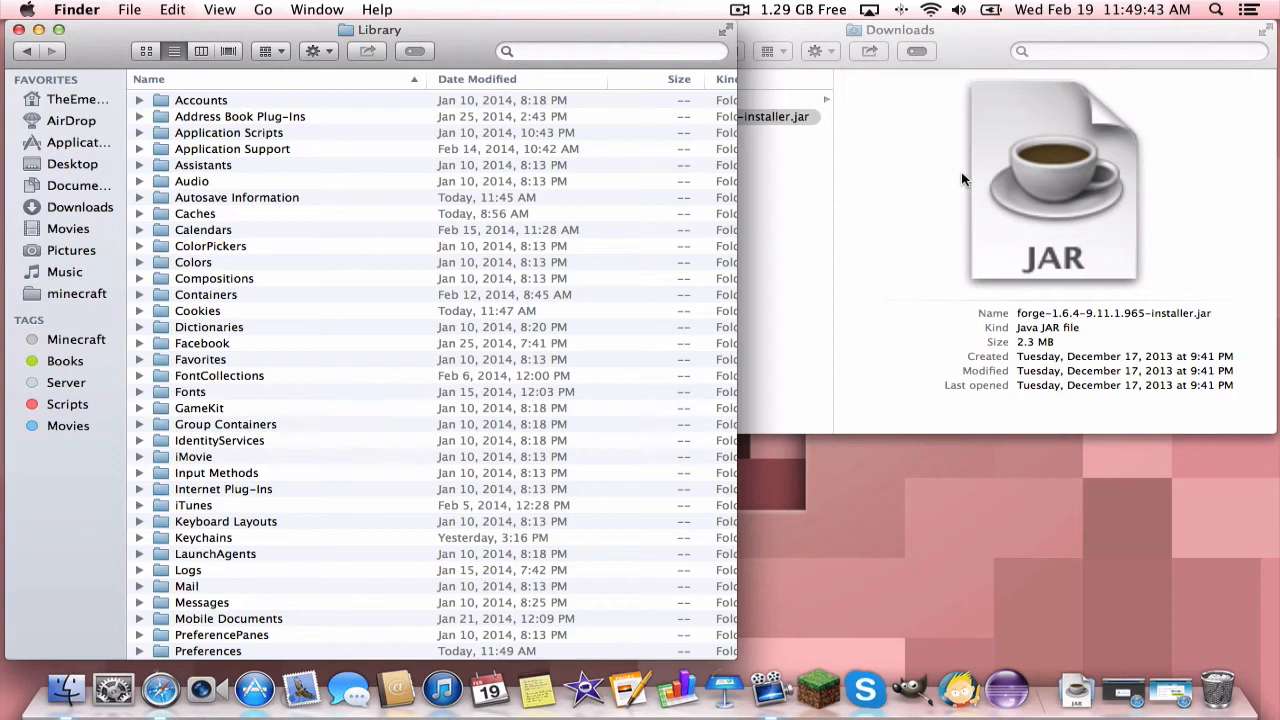
mouse_move(882, 92)
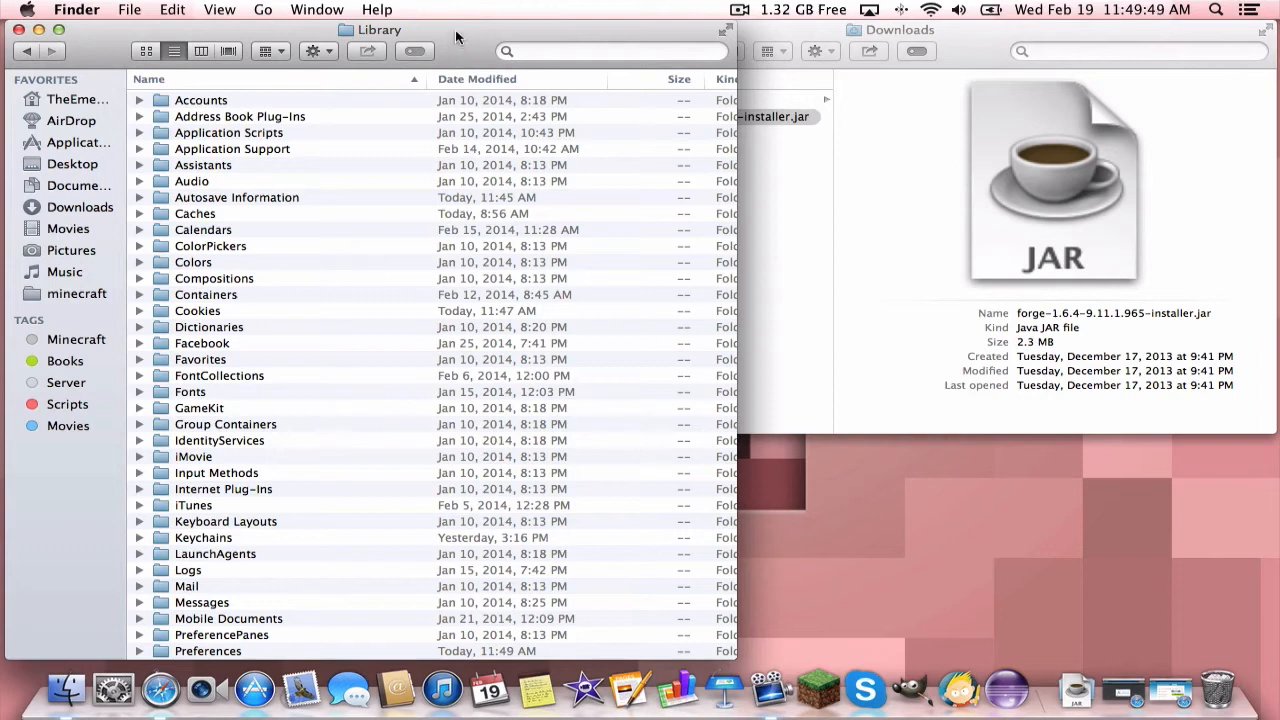
mouse_move(664, 48)
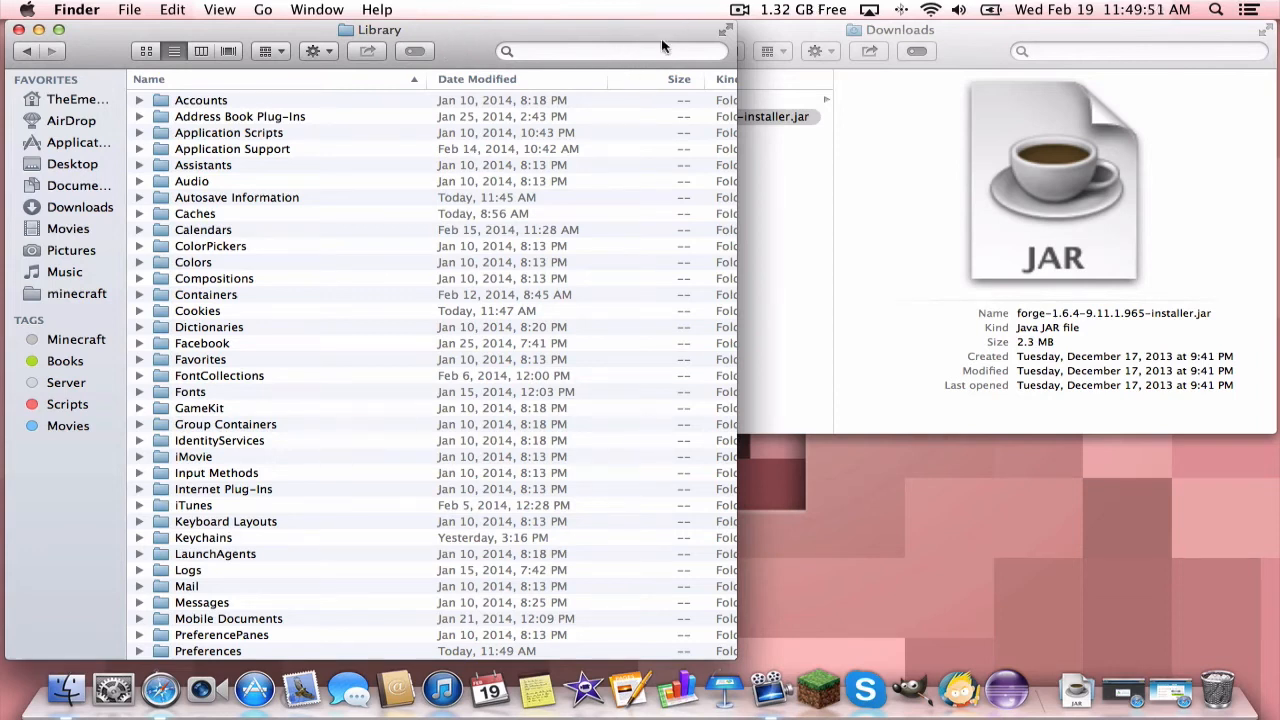
mouse_move(444, 198)
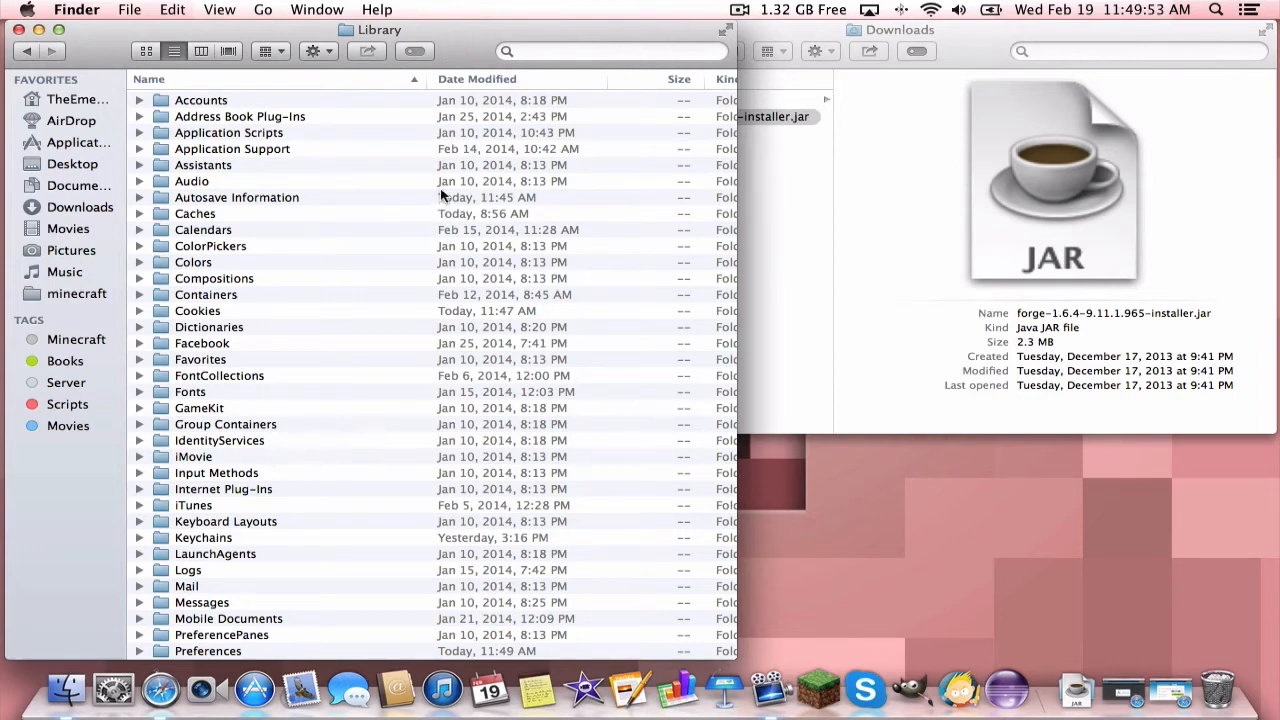
mouse_move(370, 152)
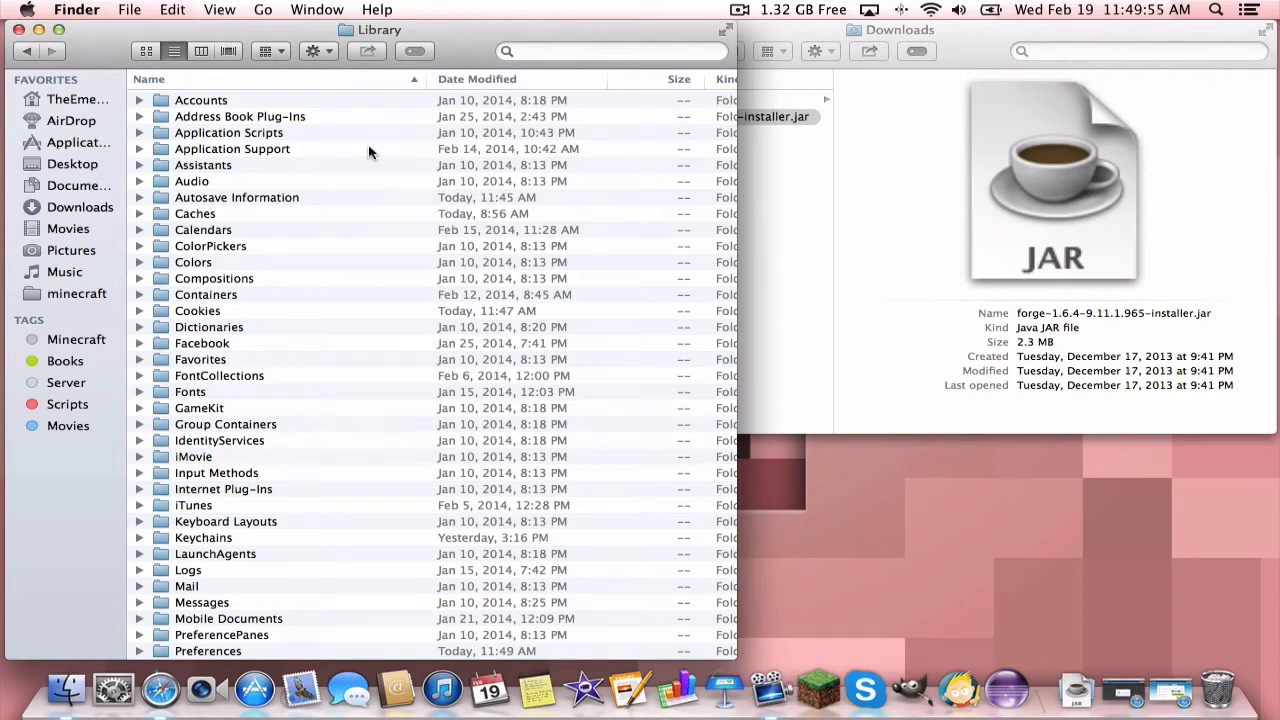
Browse into Application Support, then the minecraft folder and its mods folder
double_click(232, 148)
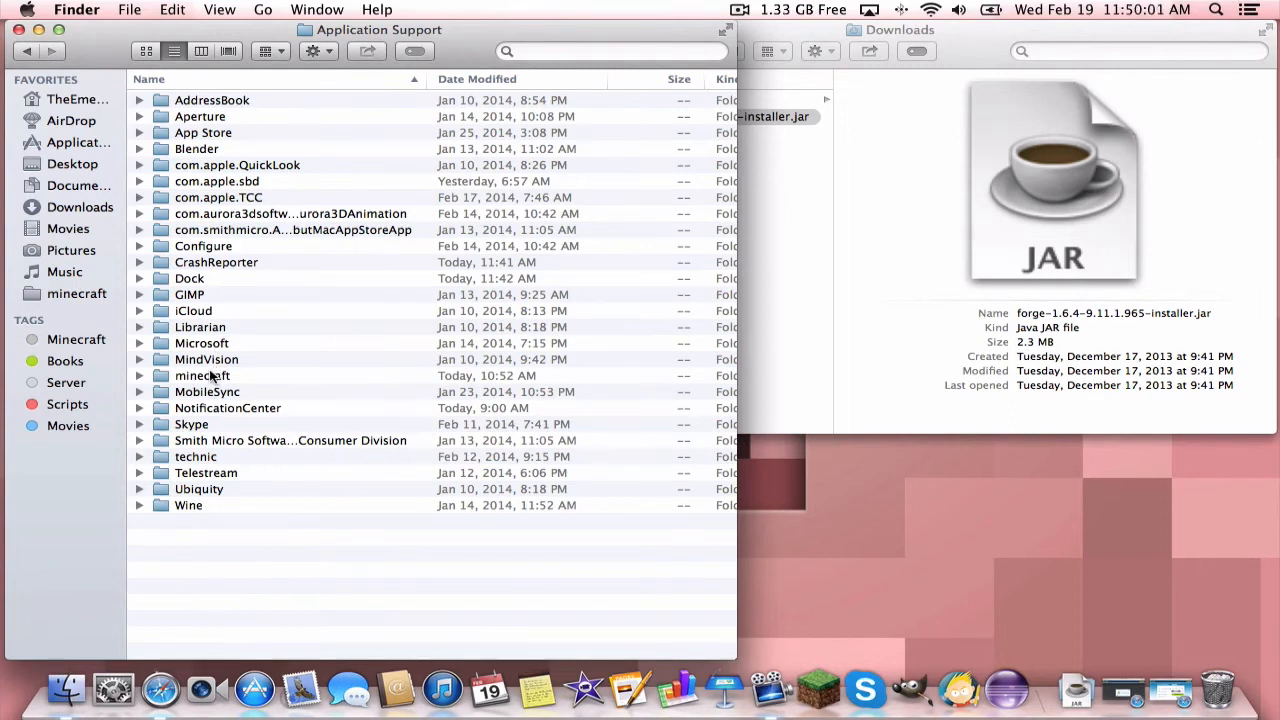
double_click(202, 376)
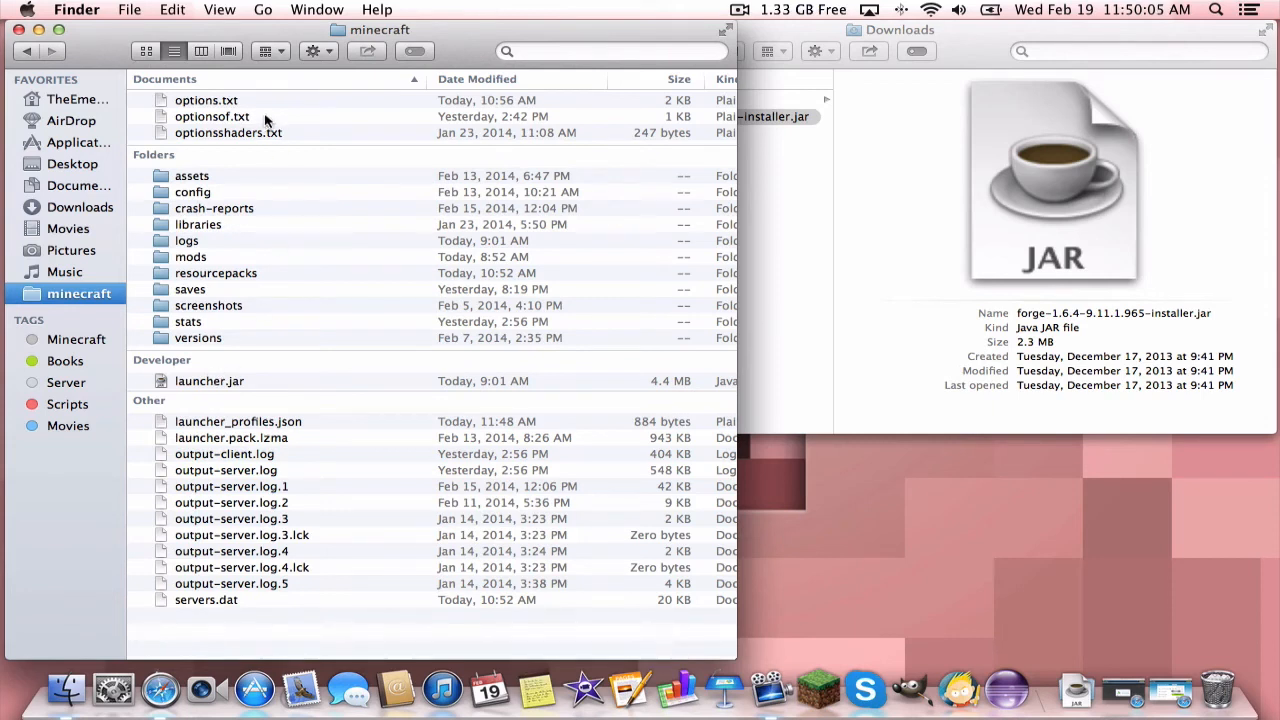
mouse_move(164, 90)
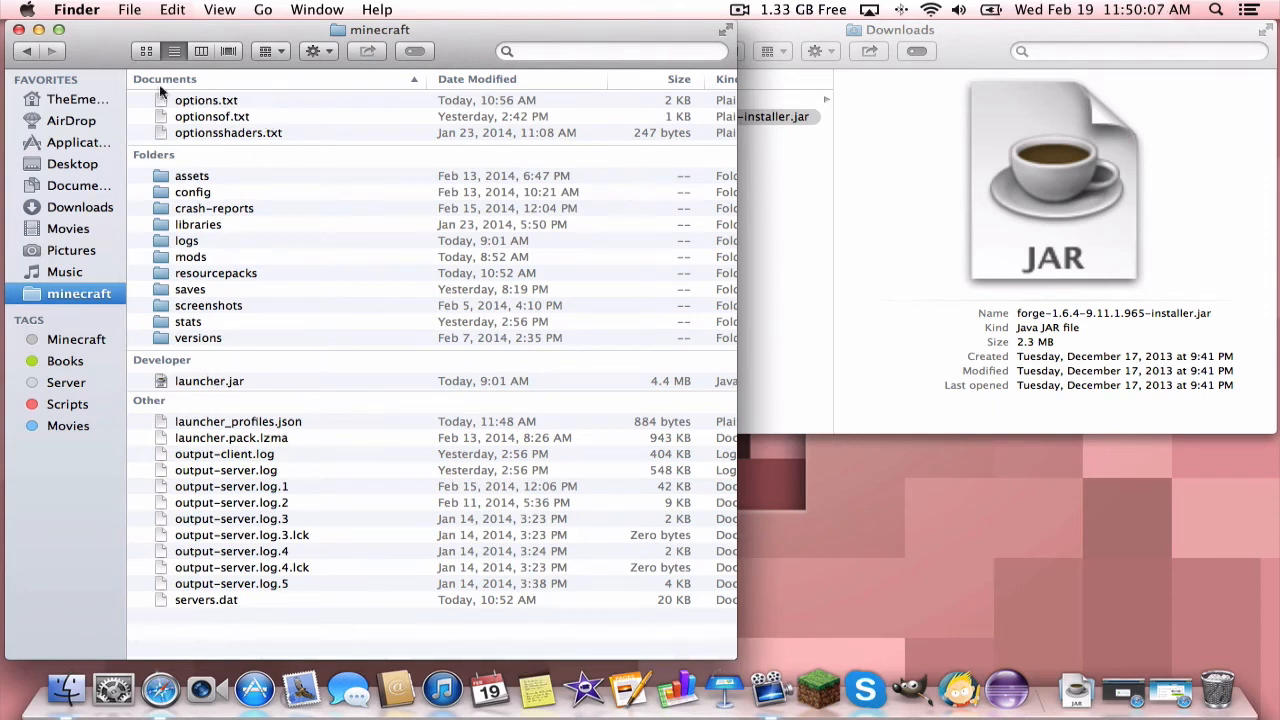
mouse_move(208, 206)
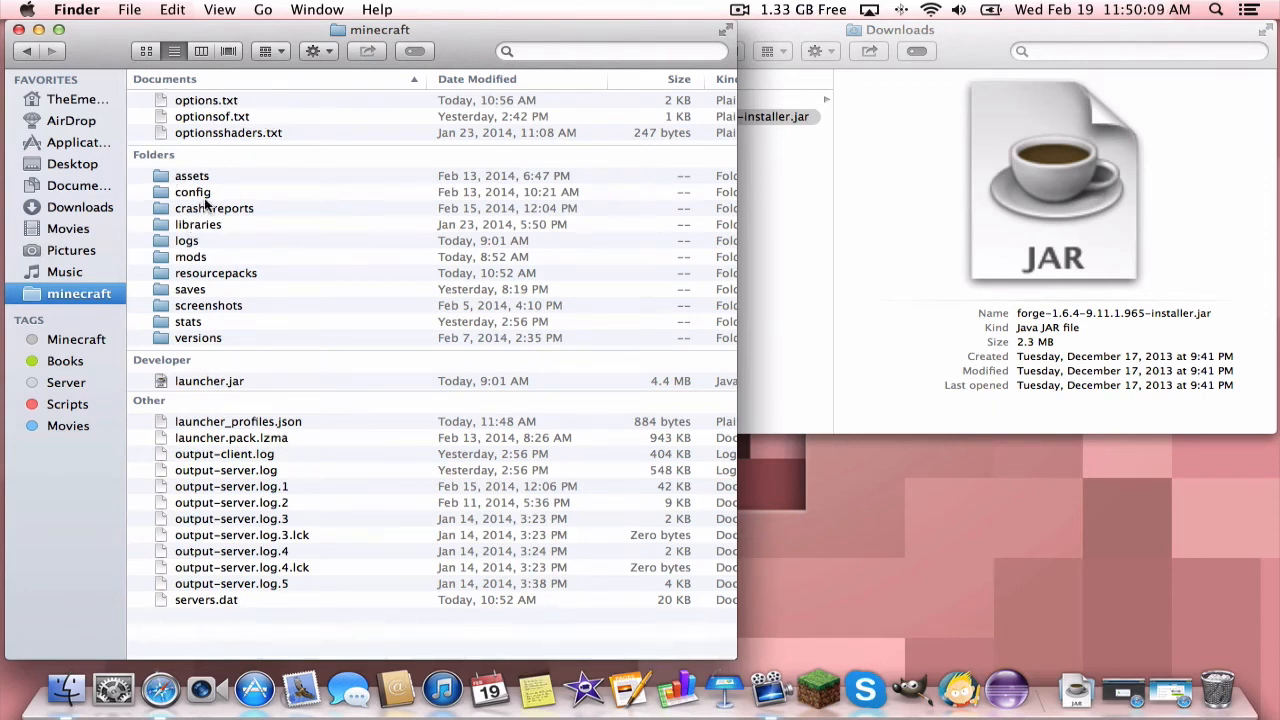
mouse_move(220, 264)
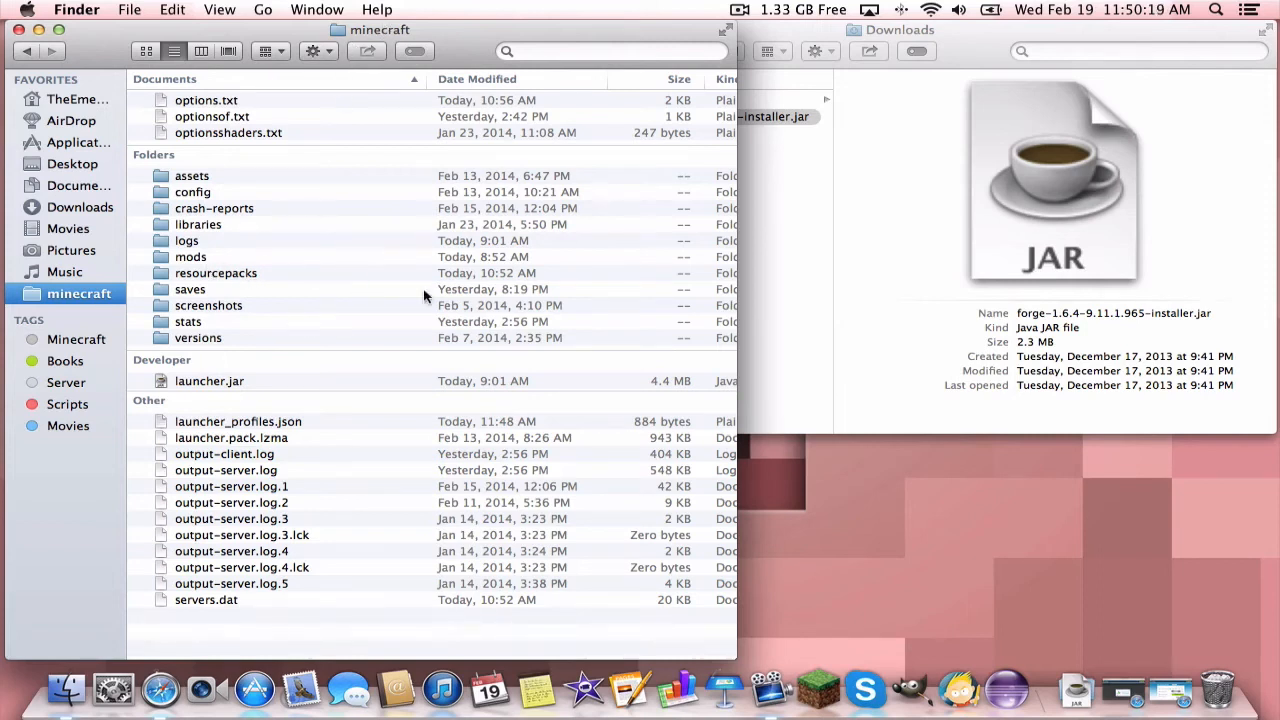
mouse_move(390, 220)
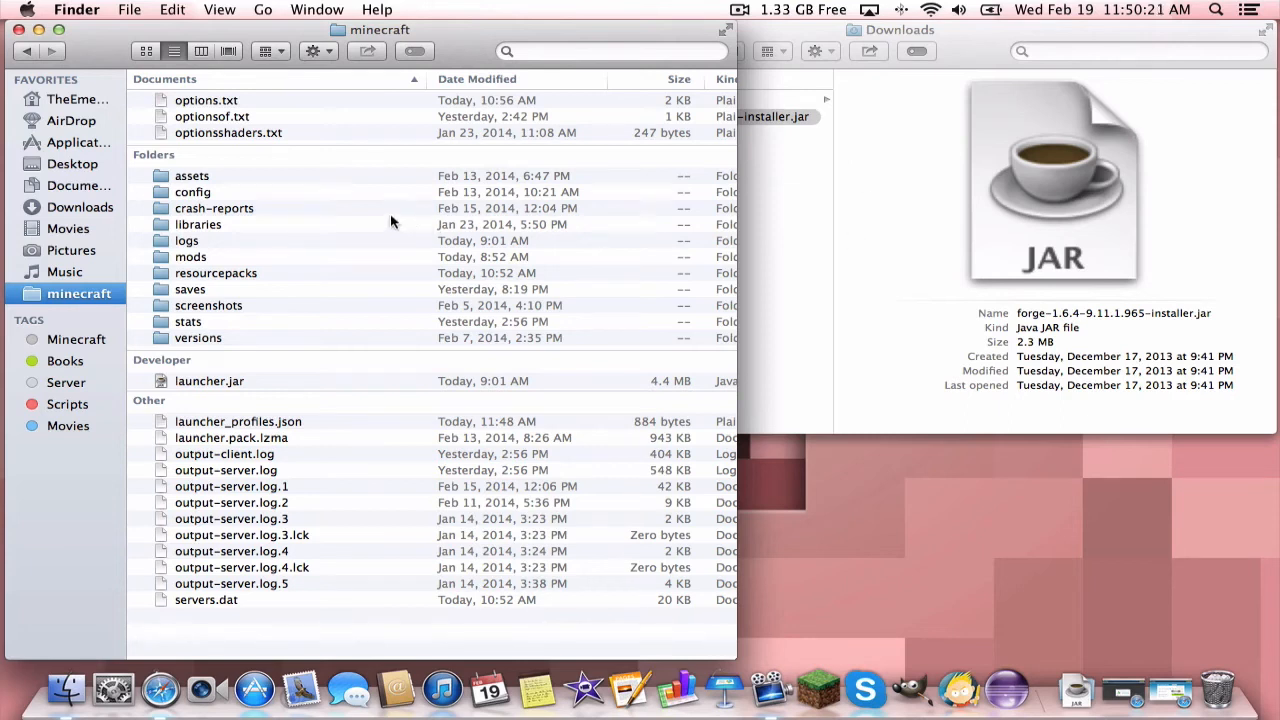
mouse_move(296, 42)
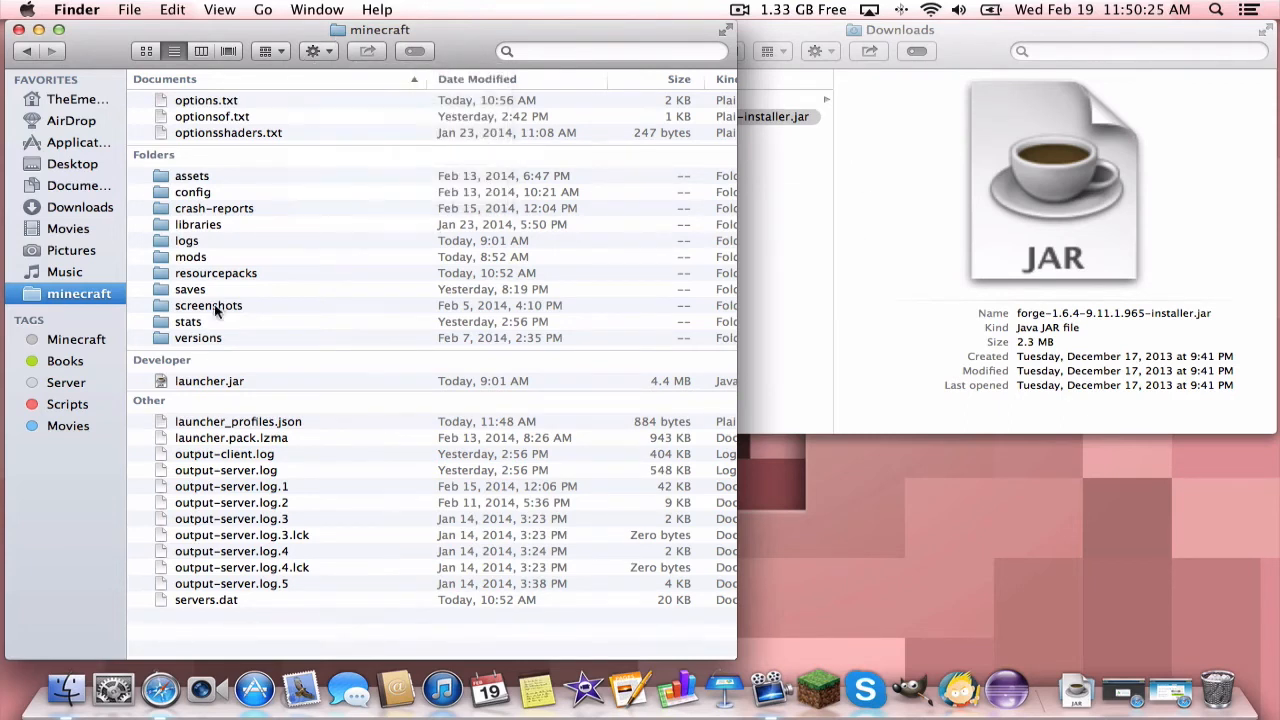
mouse_move(204, 264)
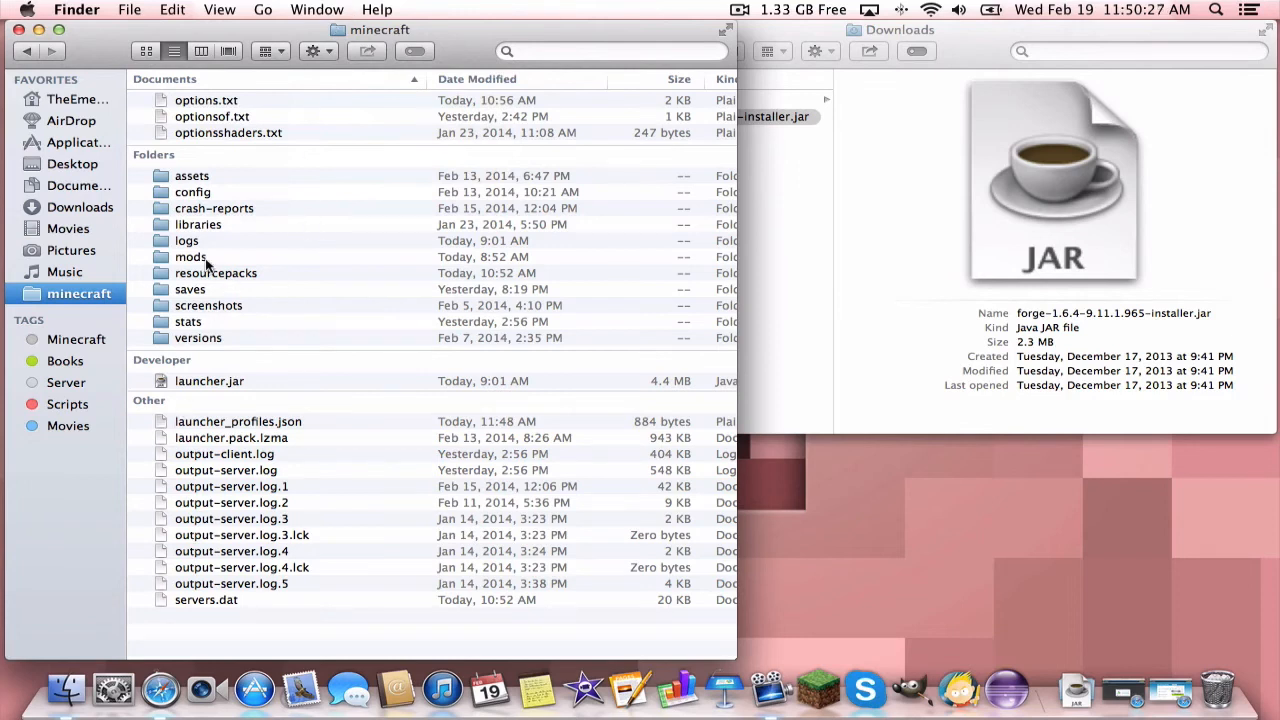
double_click(192, 256)
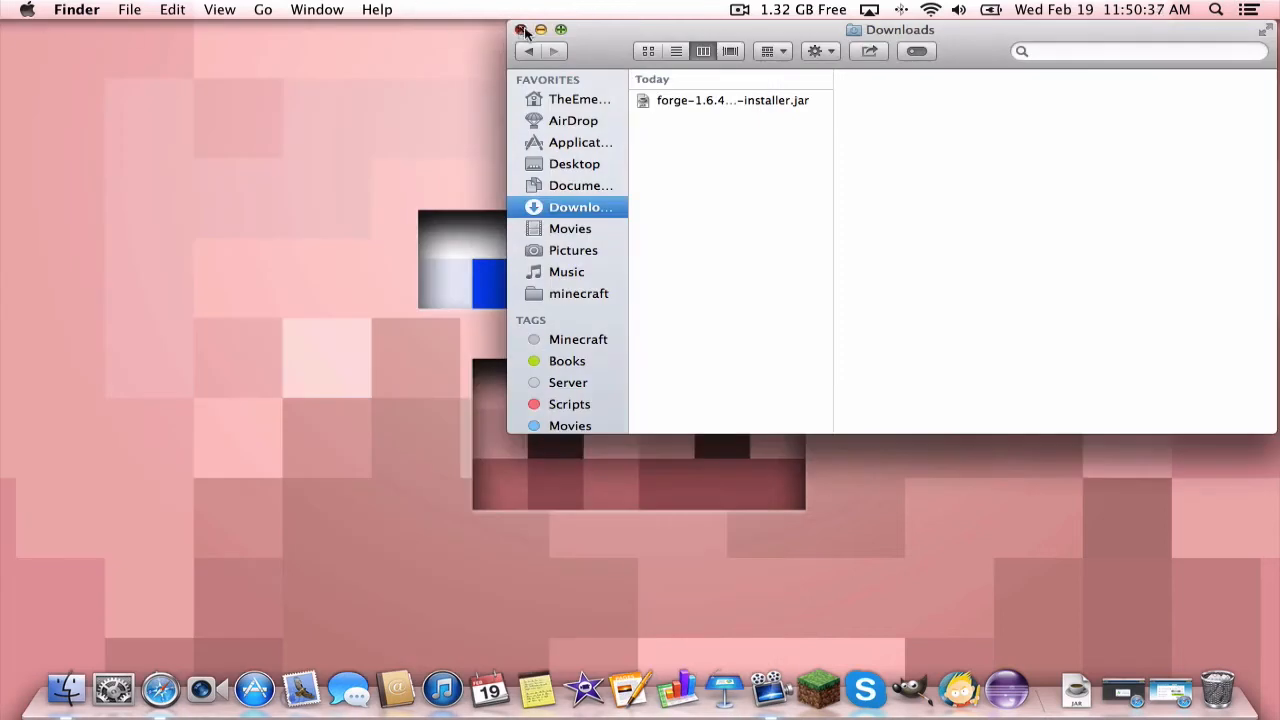
Start Minecraft from the launcher with the Forge profile and the already logged-in account
click(520, 30)
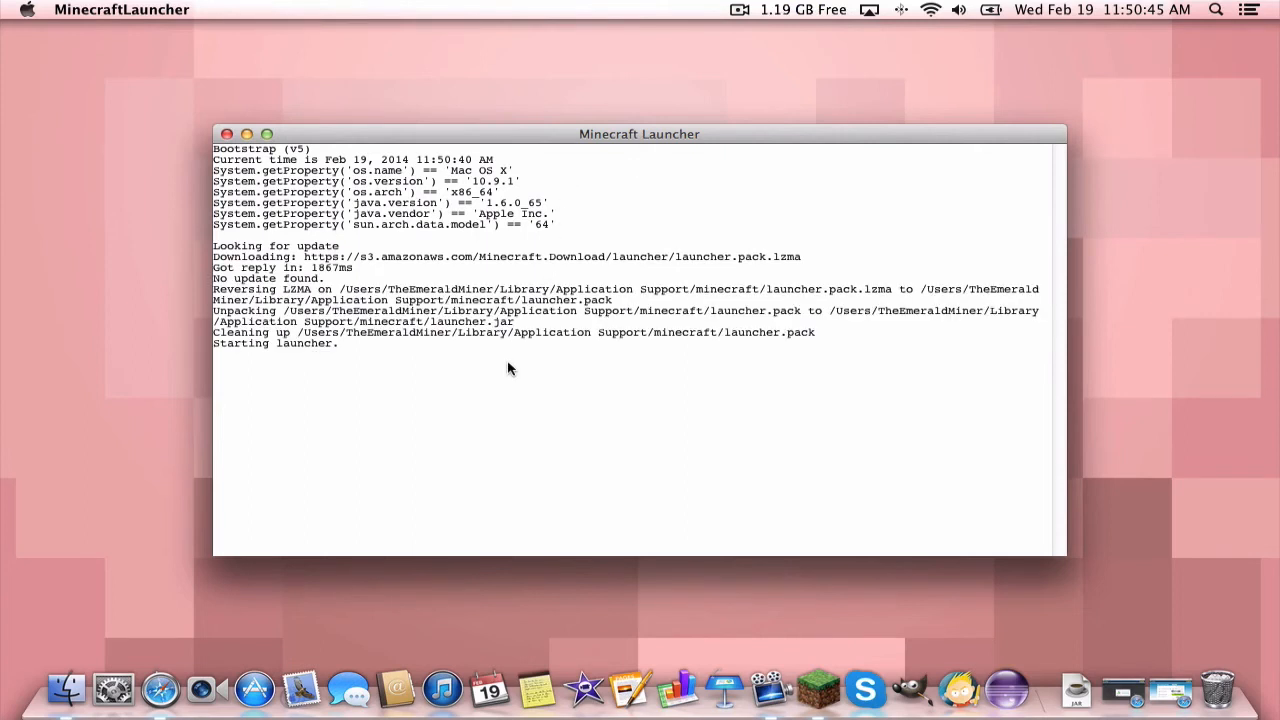
mouse_move(680, 296)
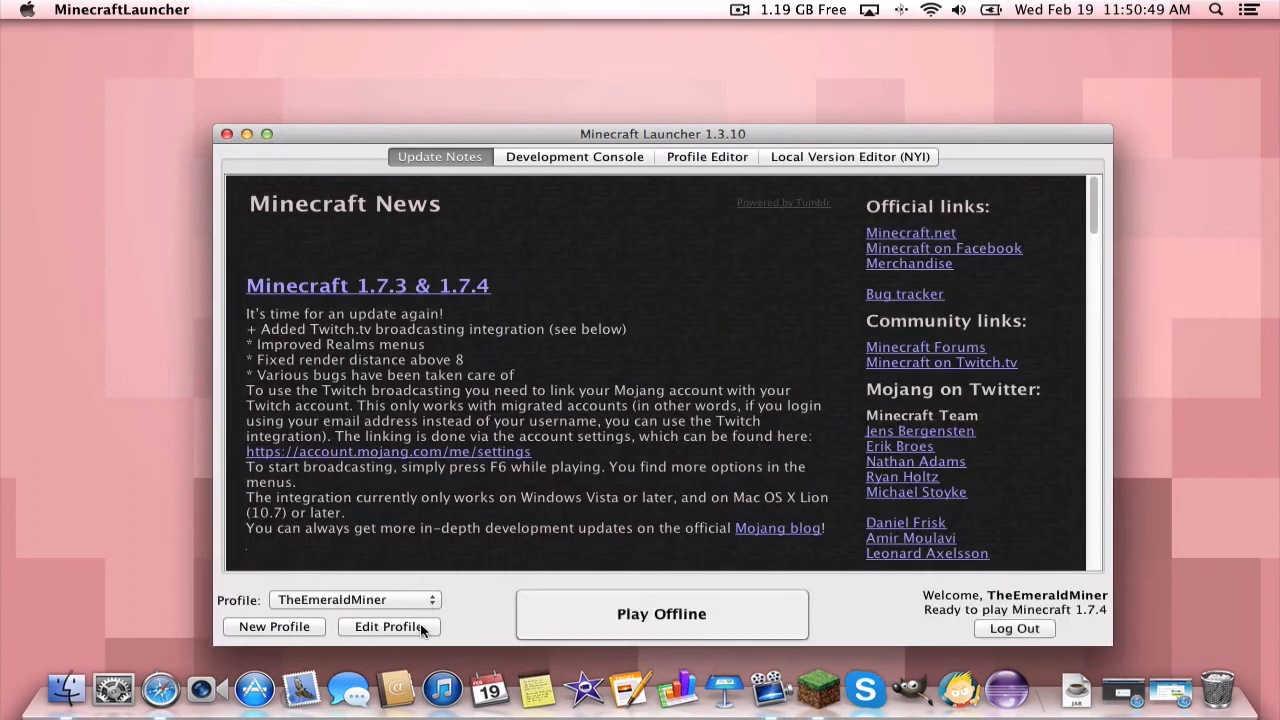
click(356, 600)
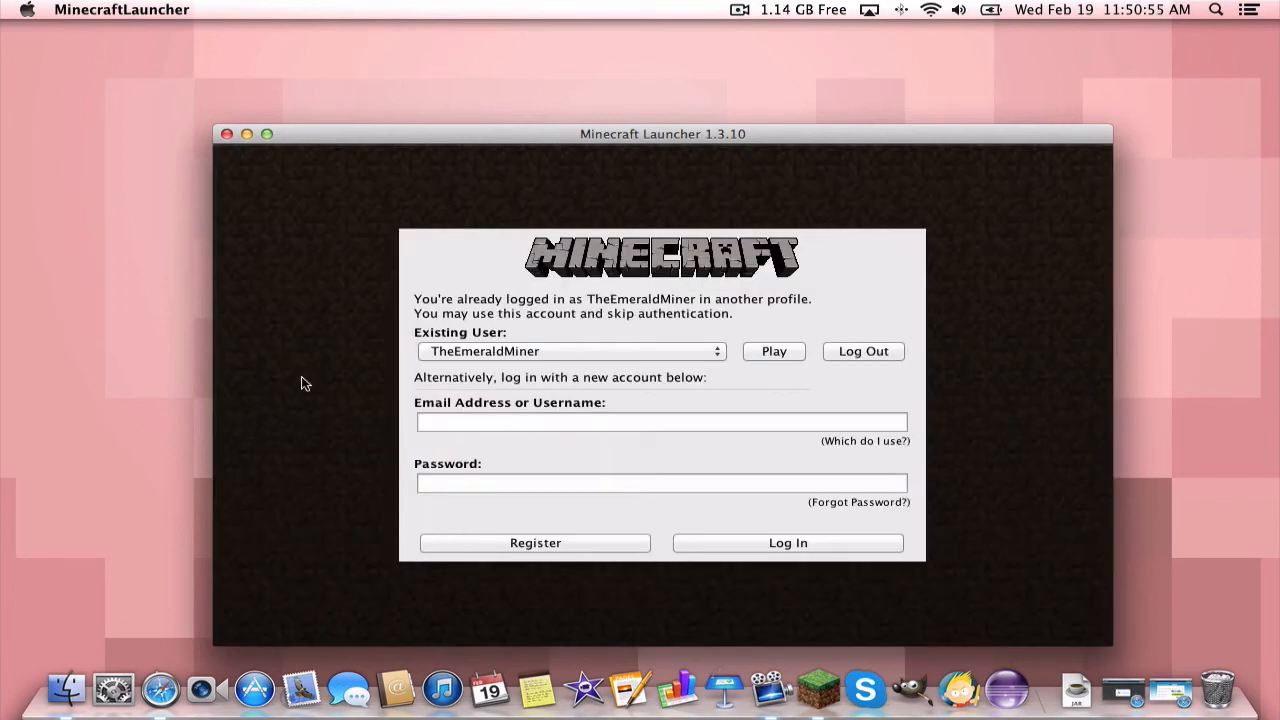
click(772, 352)
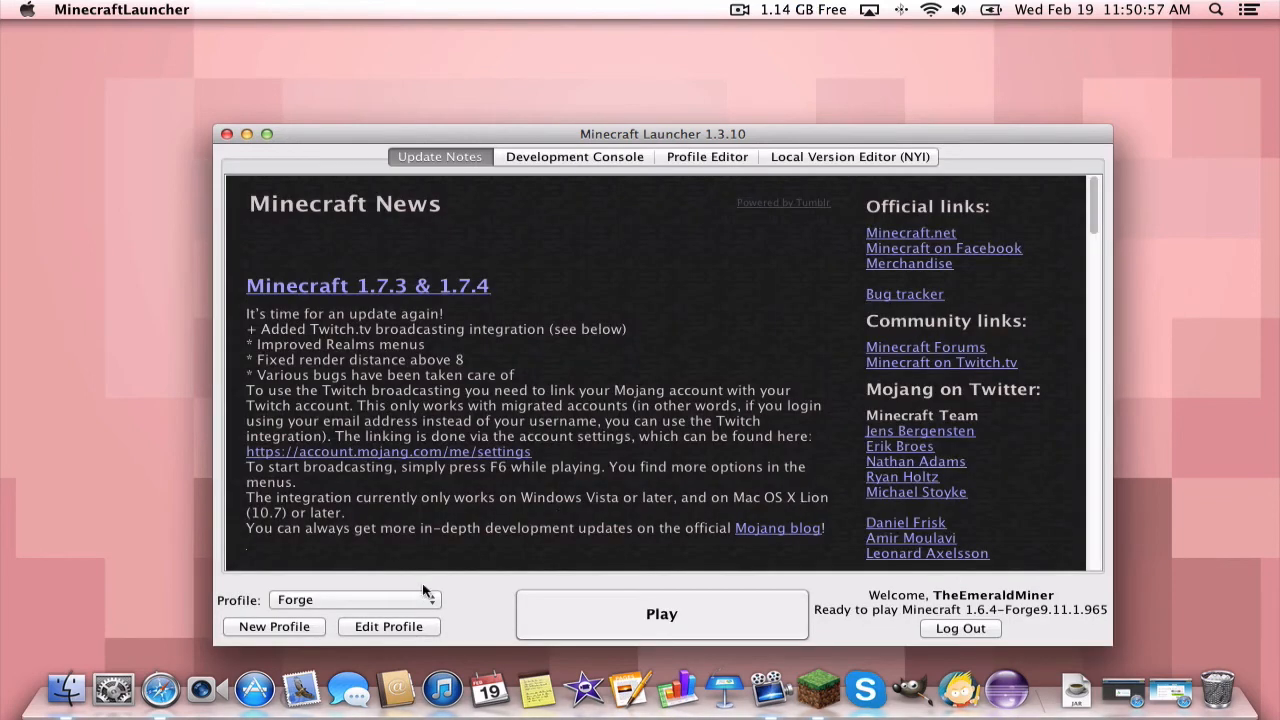
mouse_move(896, 578)
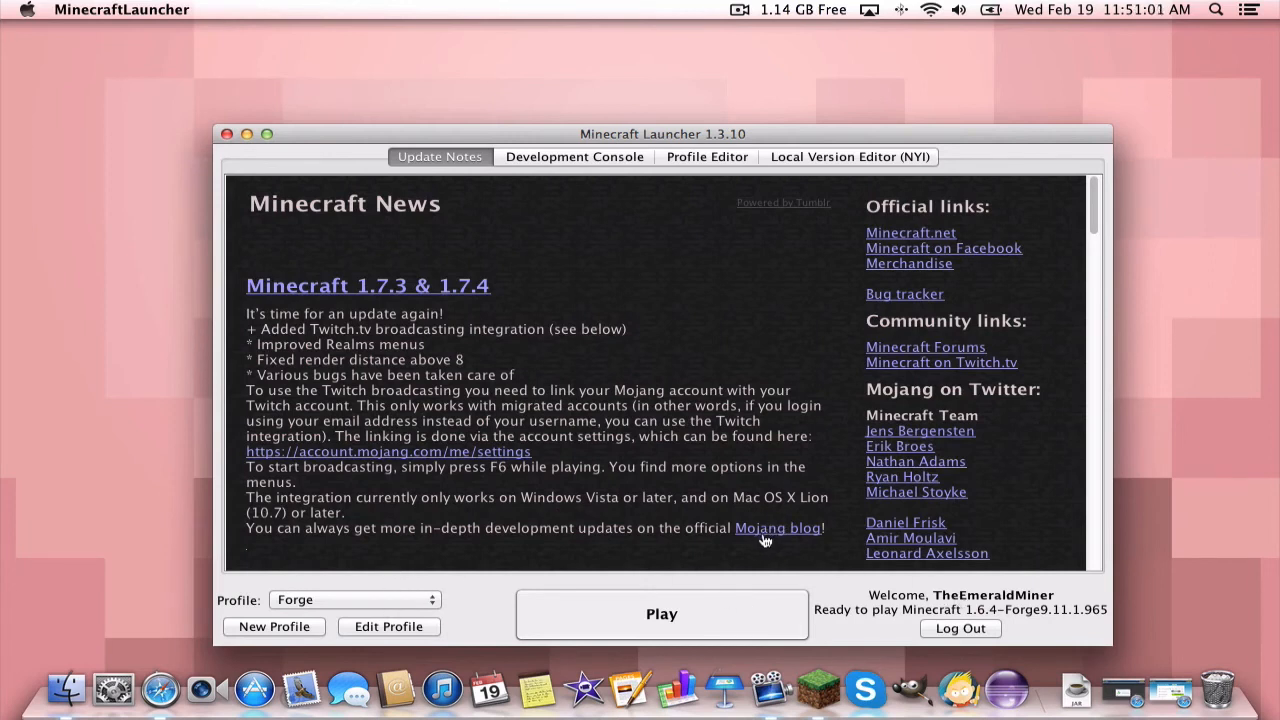
click(660, 612)
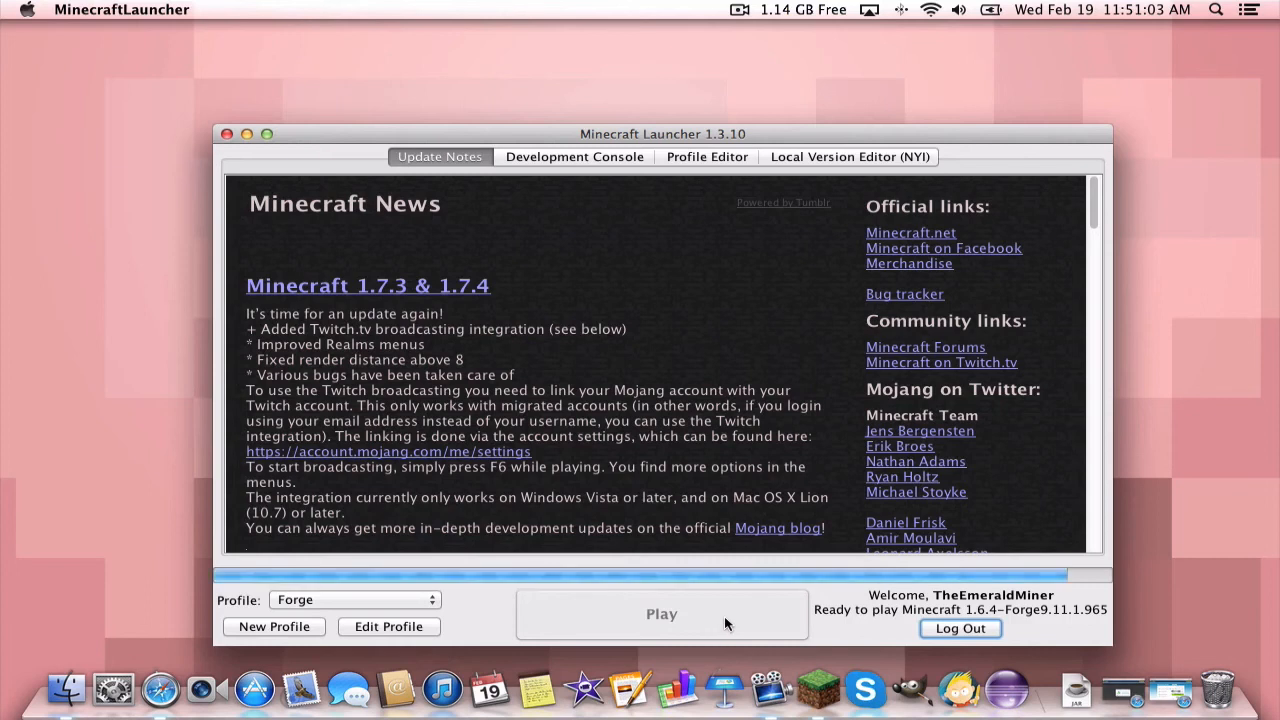
Let Minecraft 1.6.4 load toward the Dalek Mod title screen
click(660, 612)
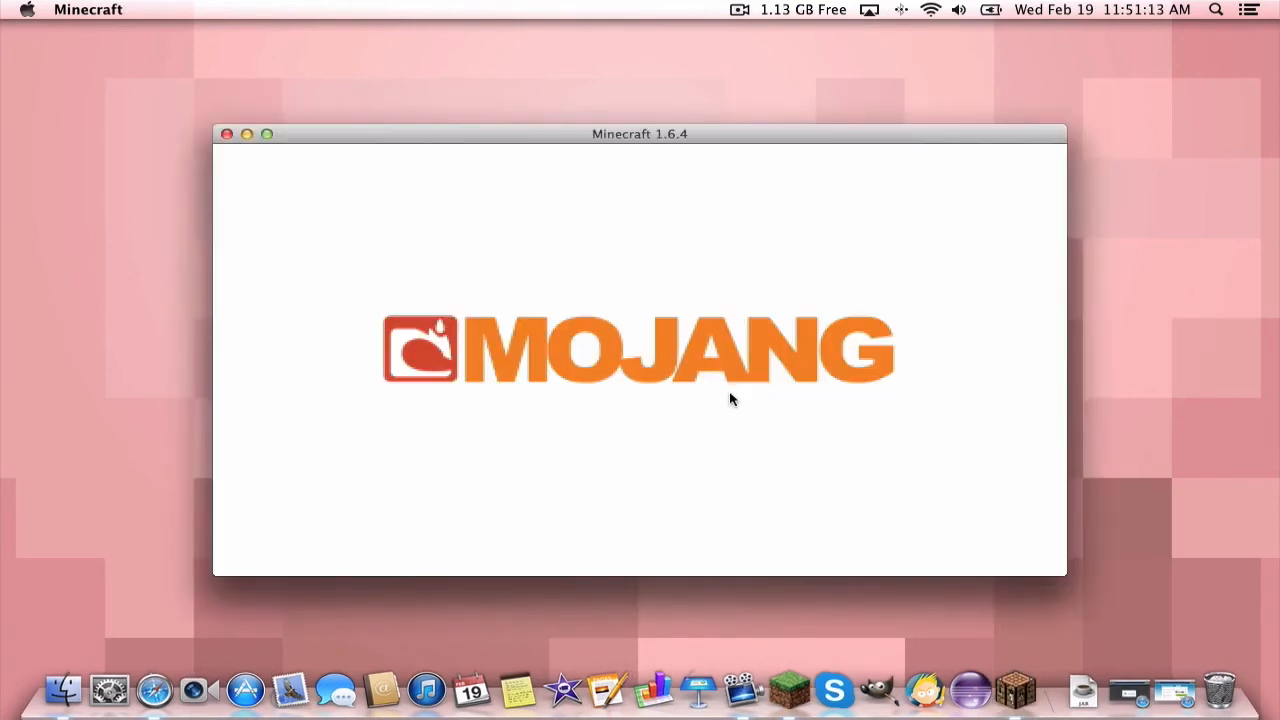
mouse_move(736, 352)
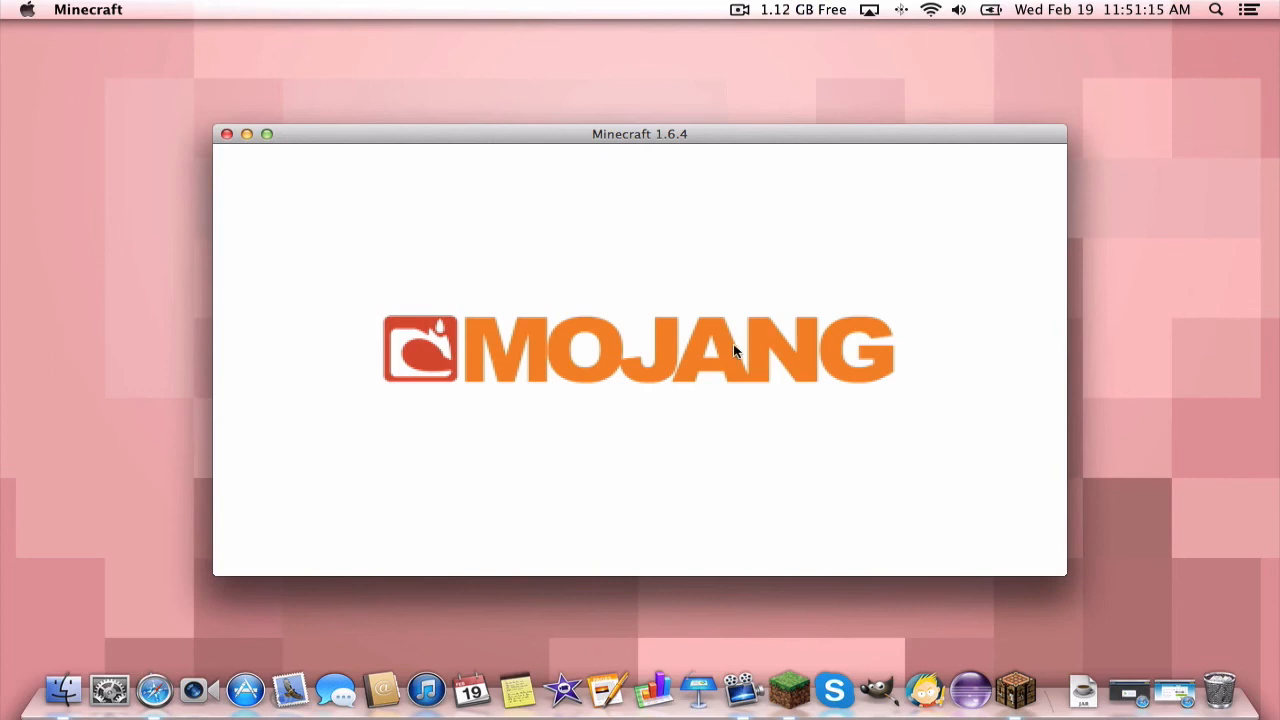
mouse_move(736, 362)
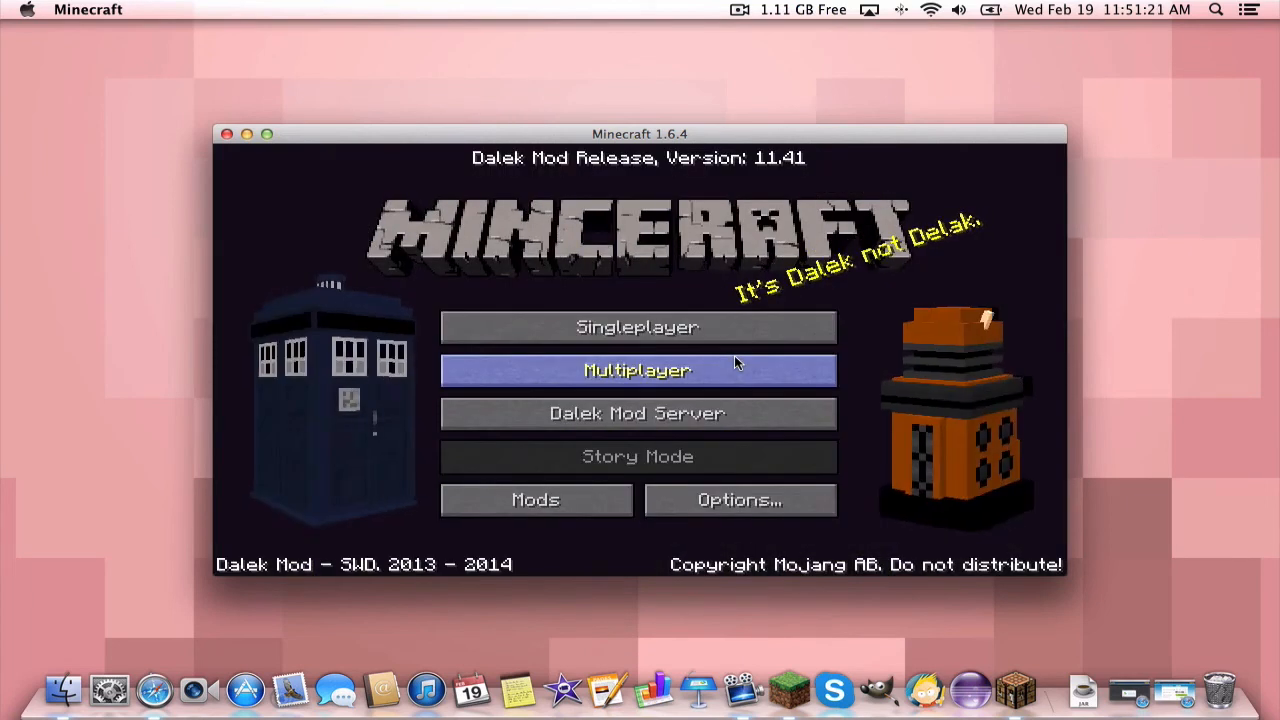
mouse_move(344, 250)
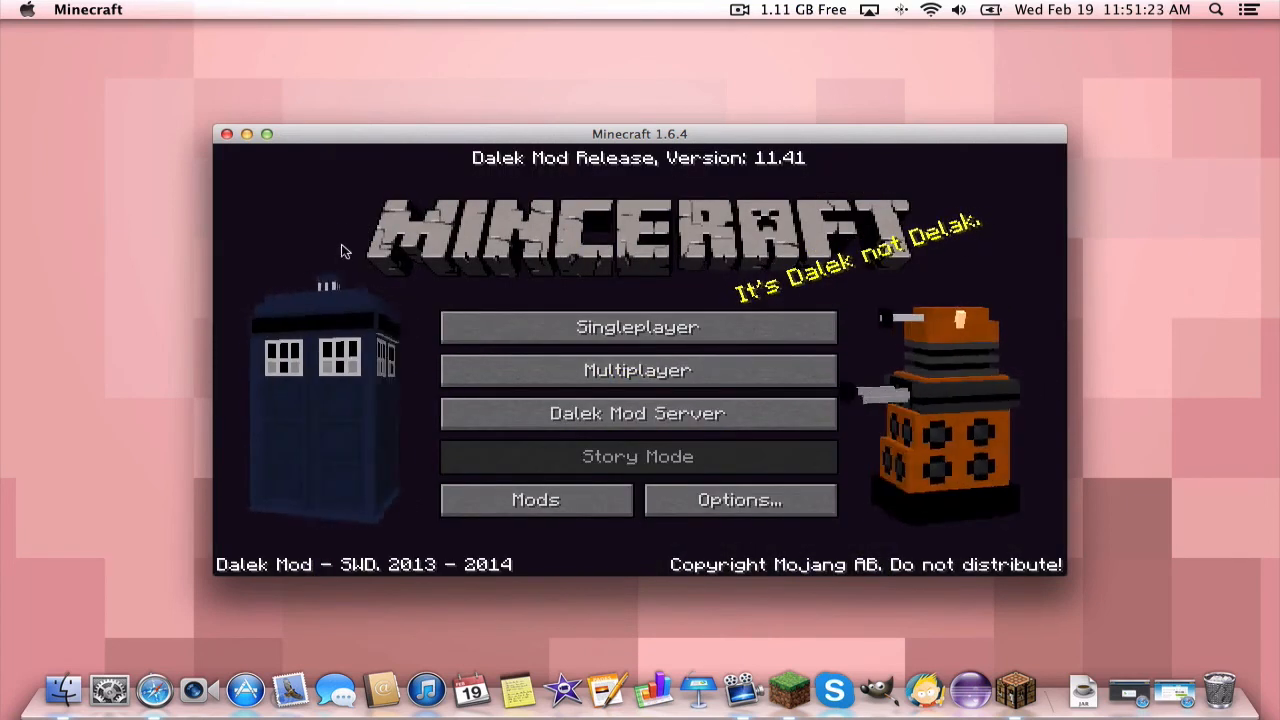
Maximise the game window and confirm DalekMod 11.41 with Forge in the mod list
click(266, 134)
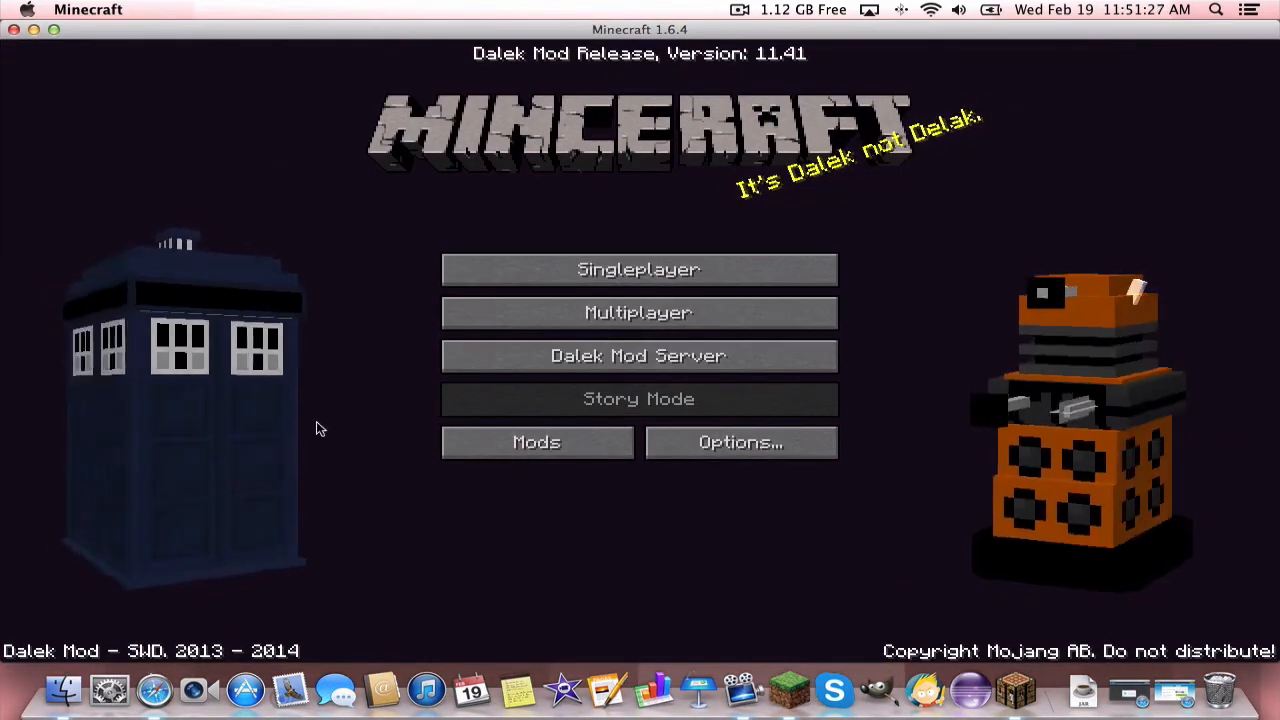
mouse_move(640, 356)
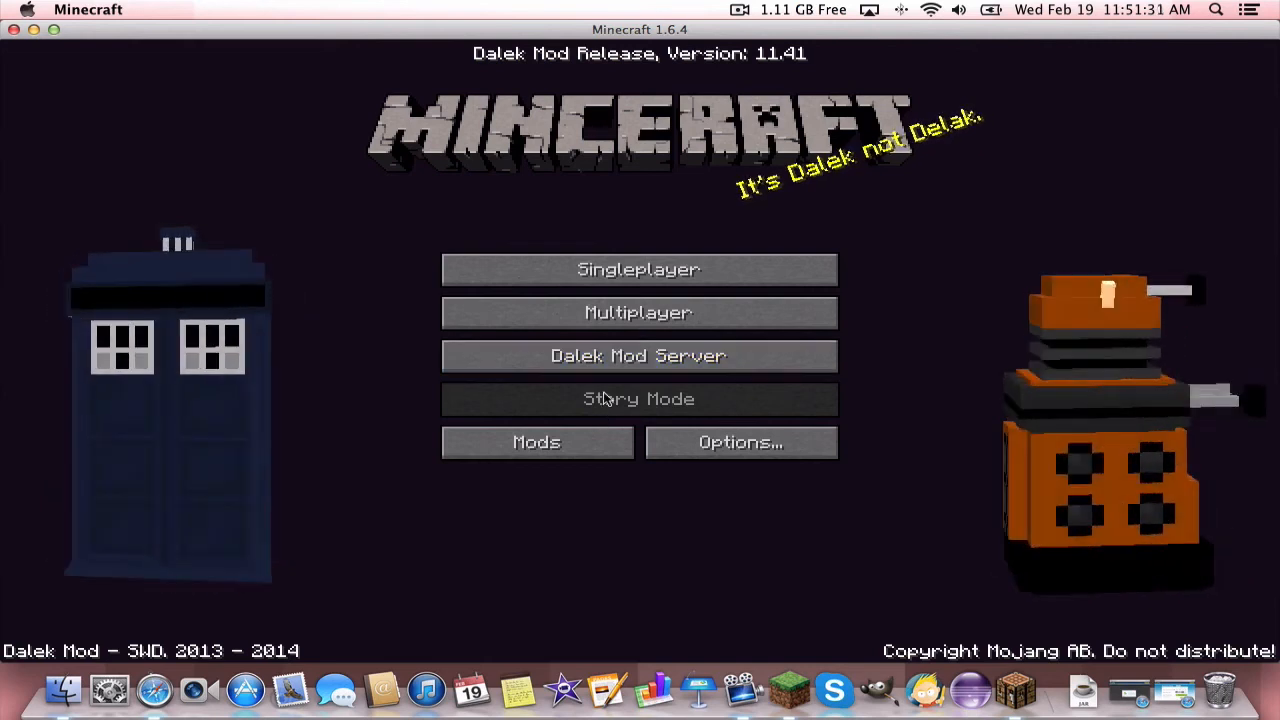
mouse_move(638, 356)
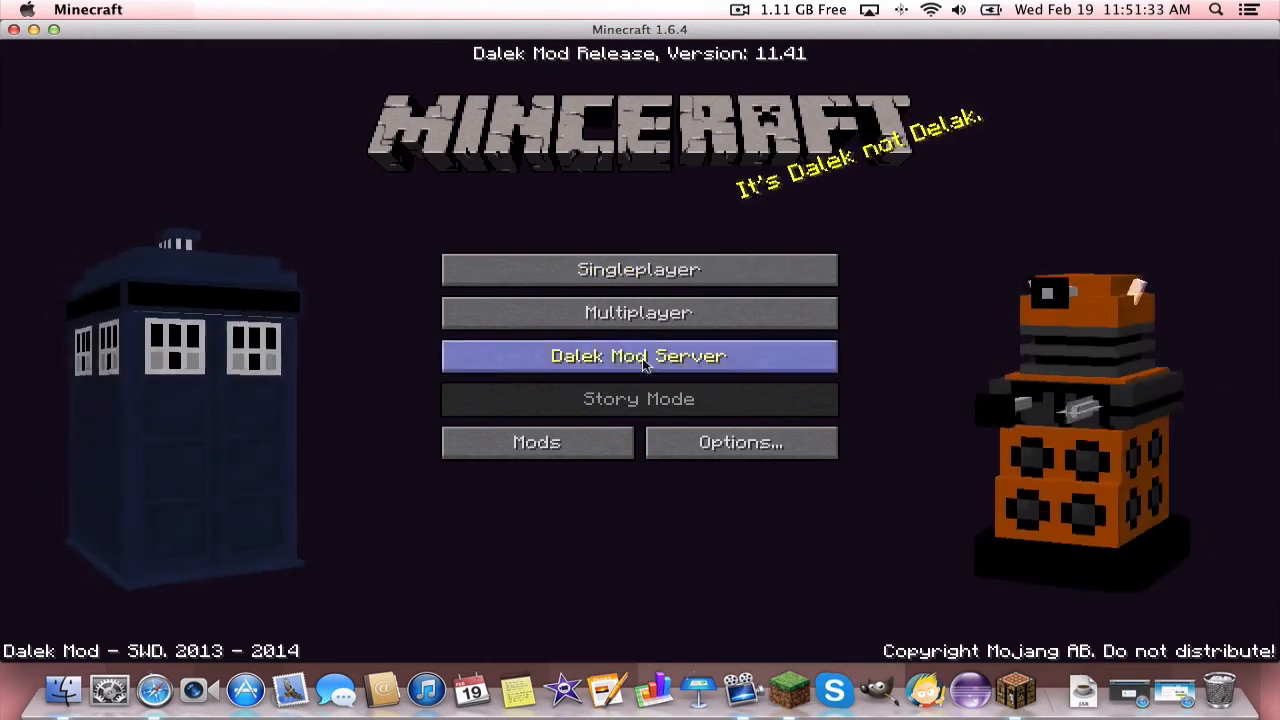
click(536, 442)
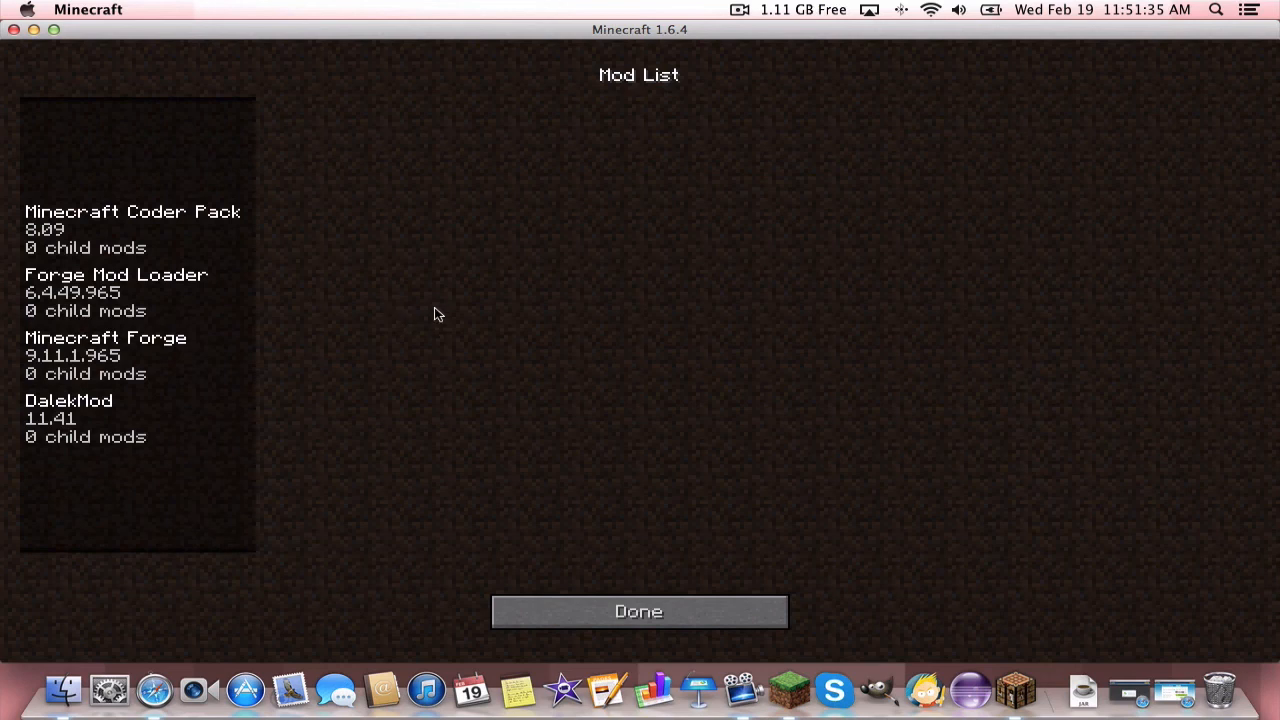
click(638, 612)
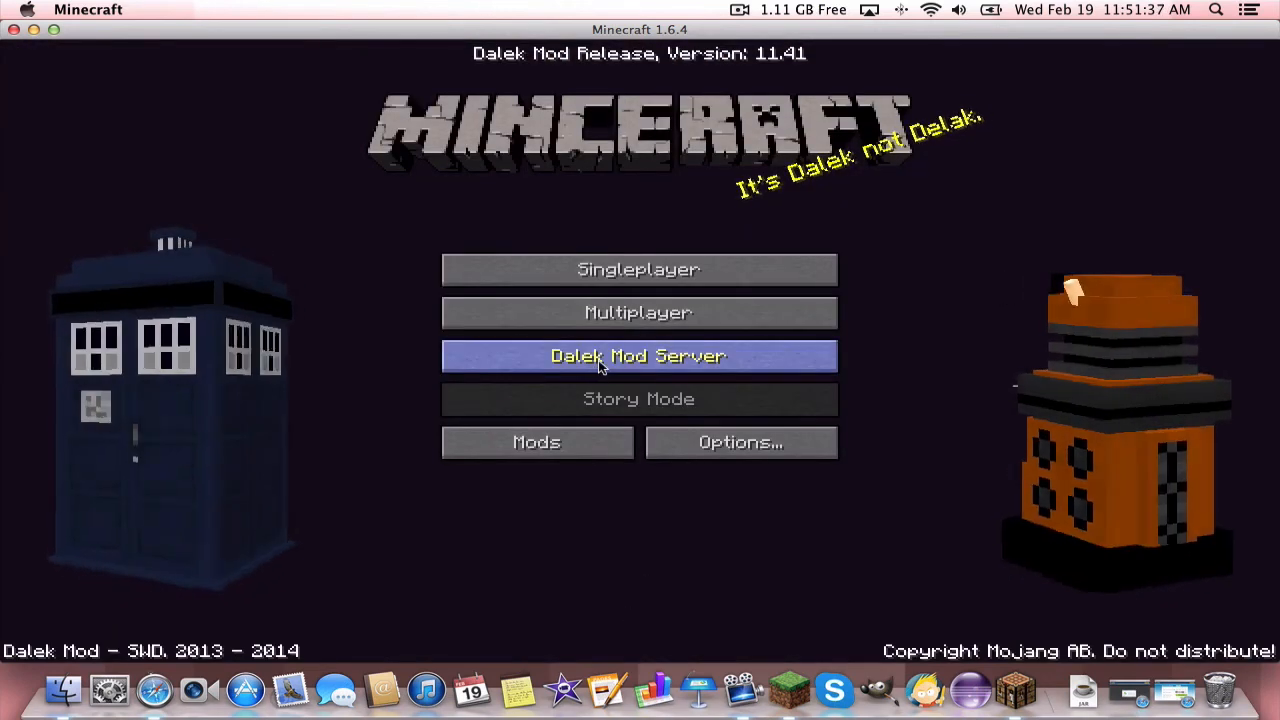
mouse_move(872, 248)
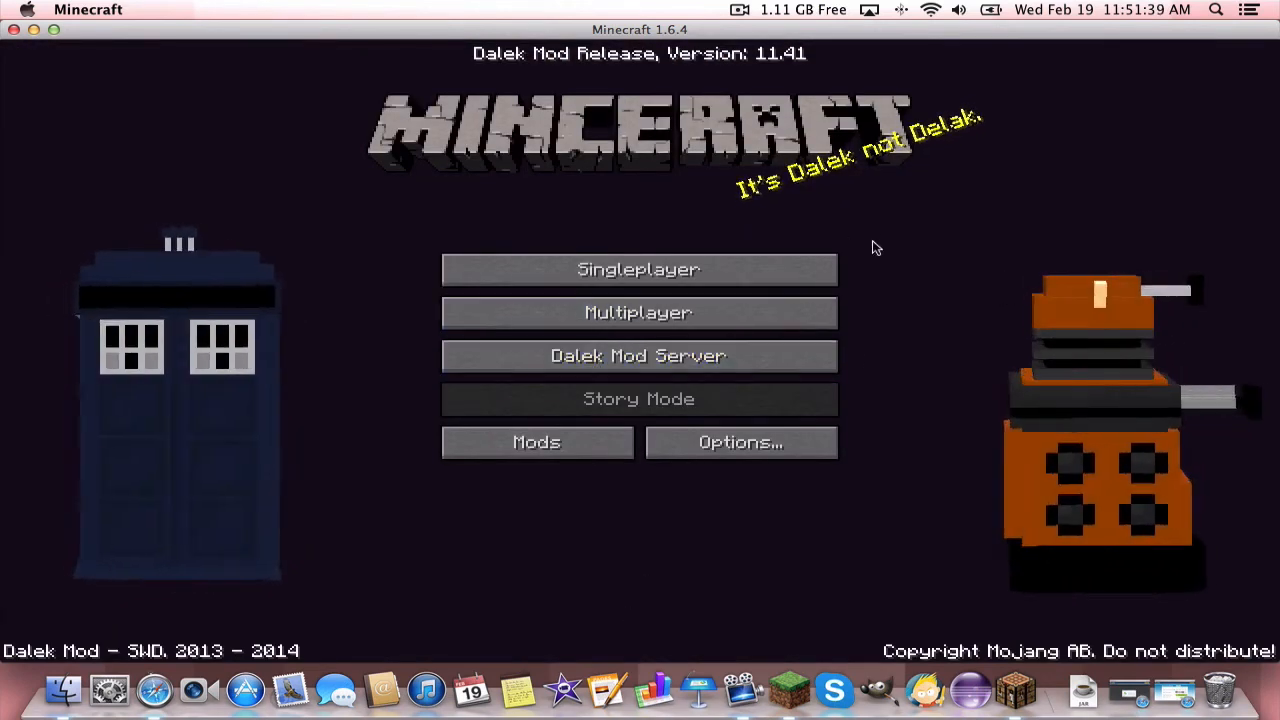